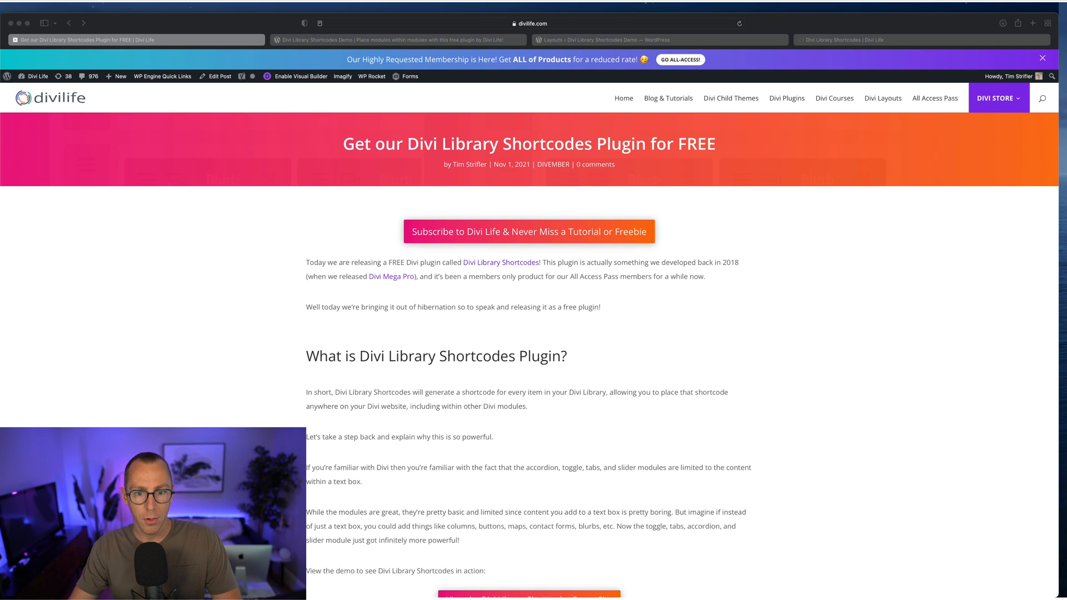
pyautogui.moveTo(163, 408)
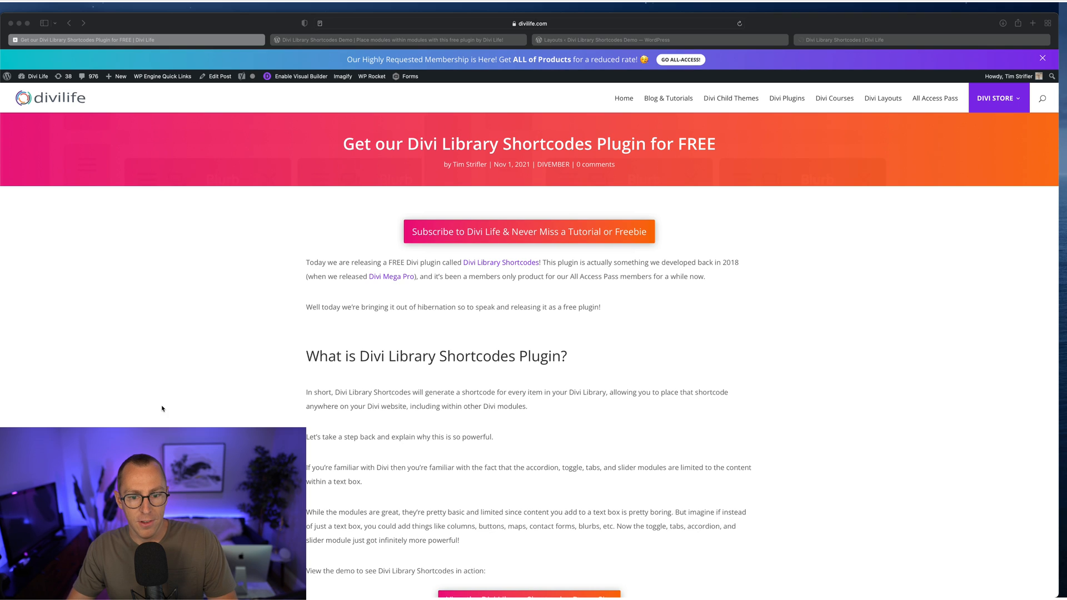
# Step: Scroll to the pricing tables and compare Billed Yearly against Billed Monthly prices
pyautogui.scroll(-3)
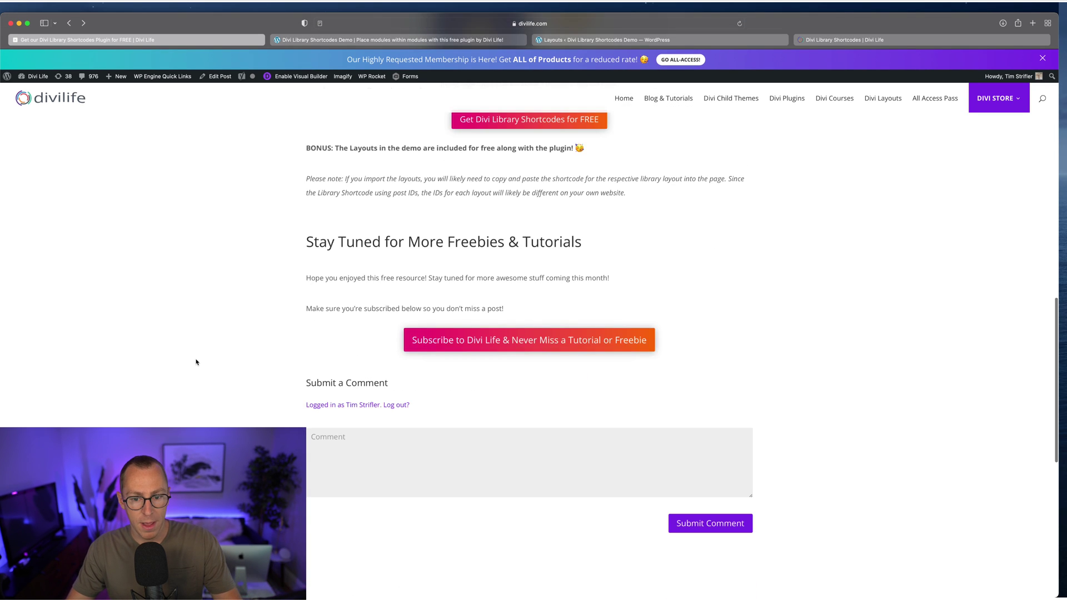
pyautogui.scroll(3)
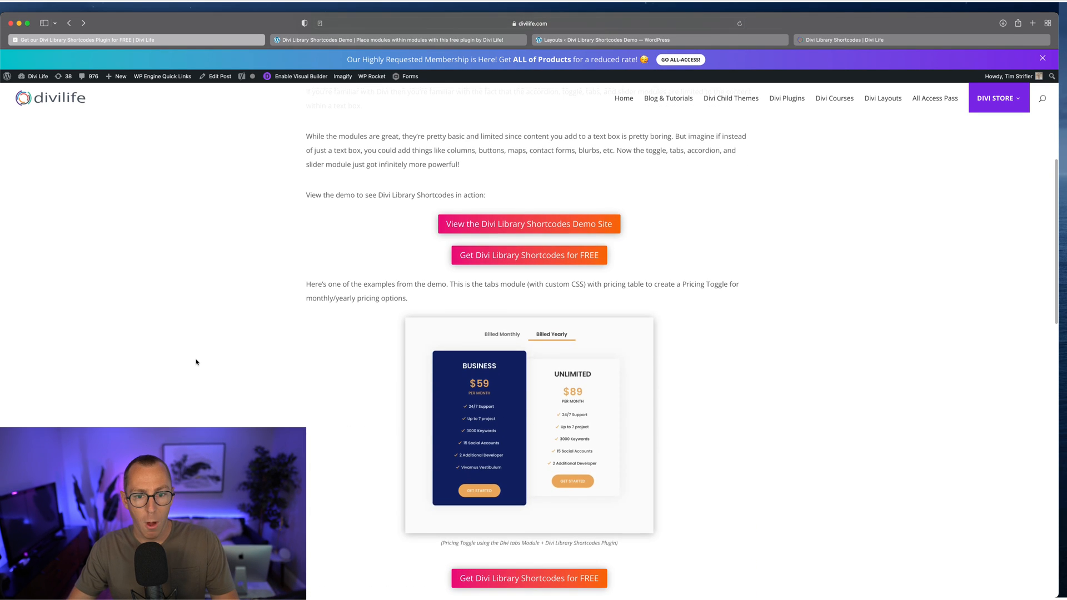
pyautogui.scroll(3)
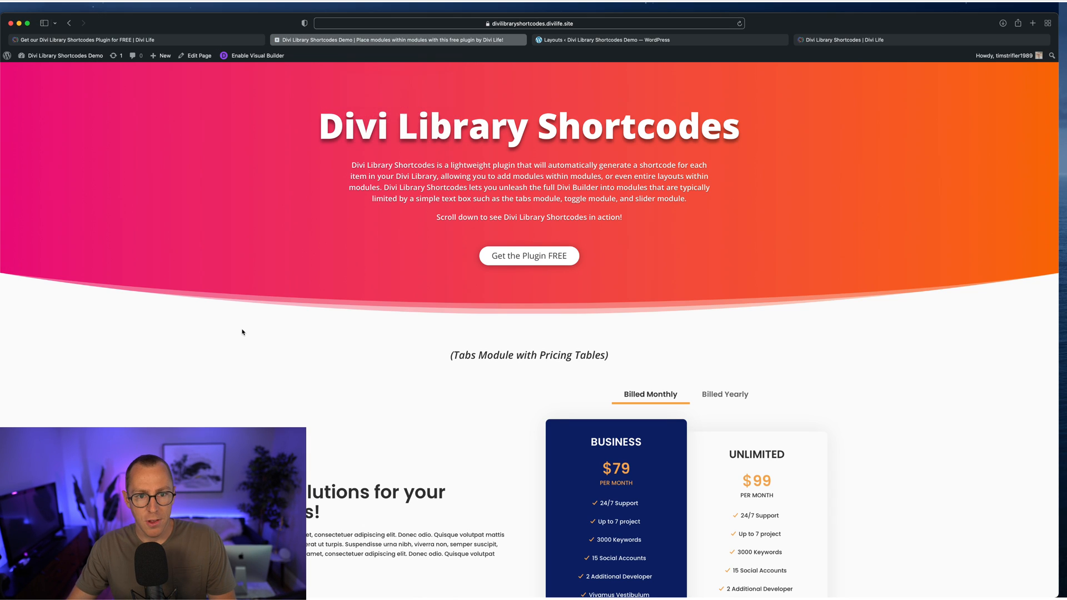
pyautogui.scroll(-3)
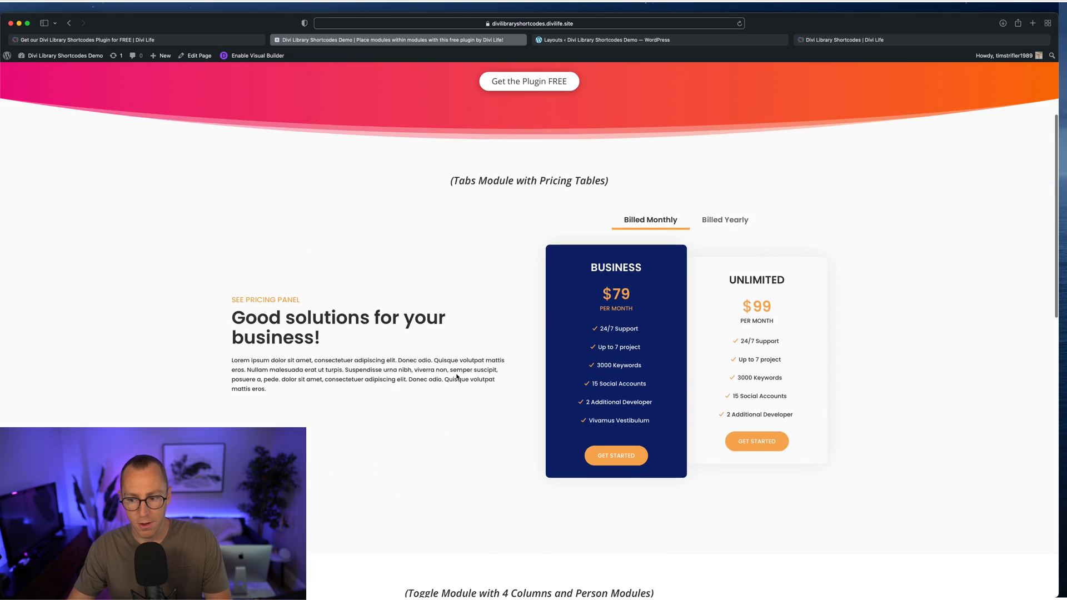
pyautogui.scroll(-3)
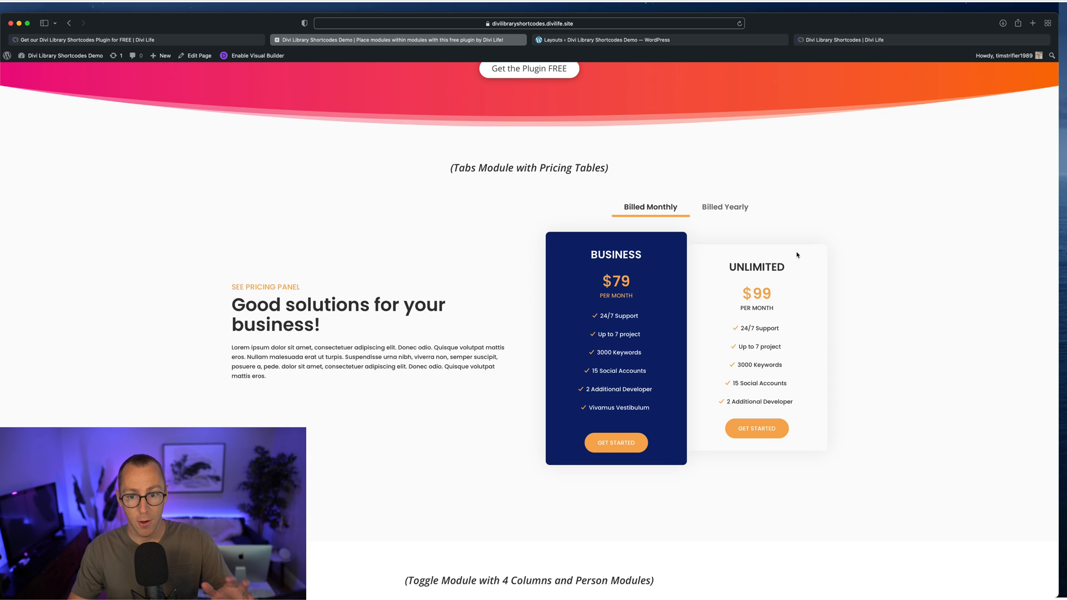
pyautogui.moveTo(259, 236)
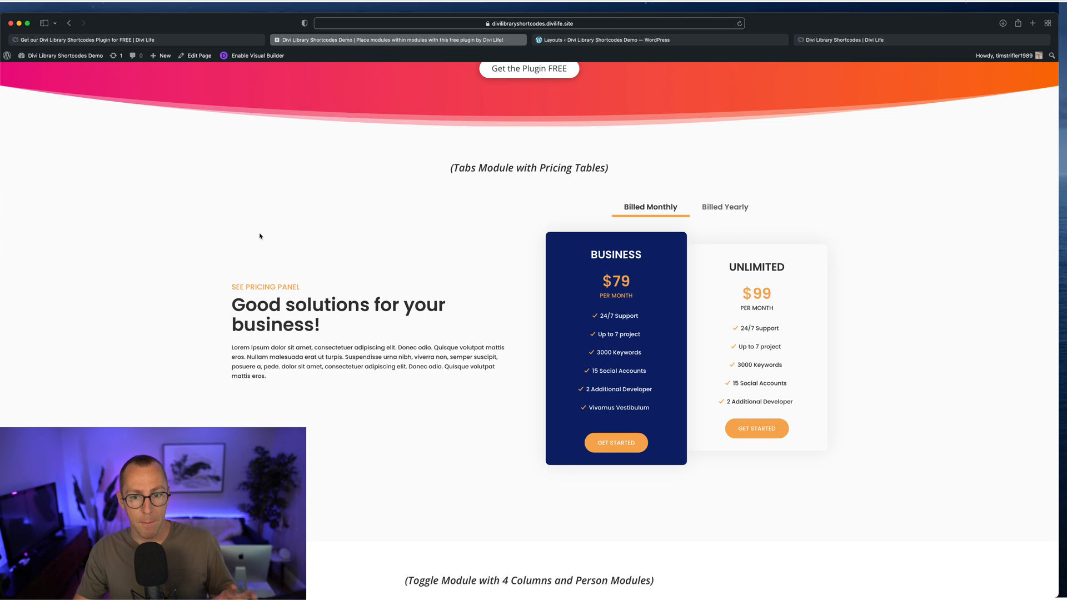
pyautogui.moveTo(684, 250)
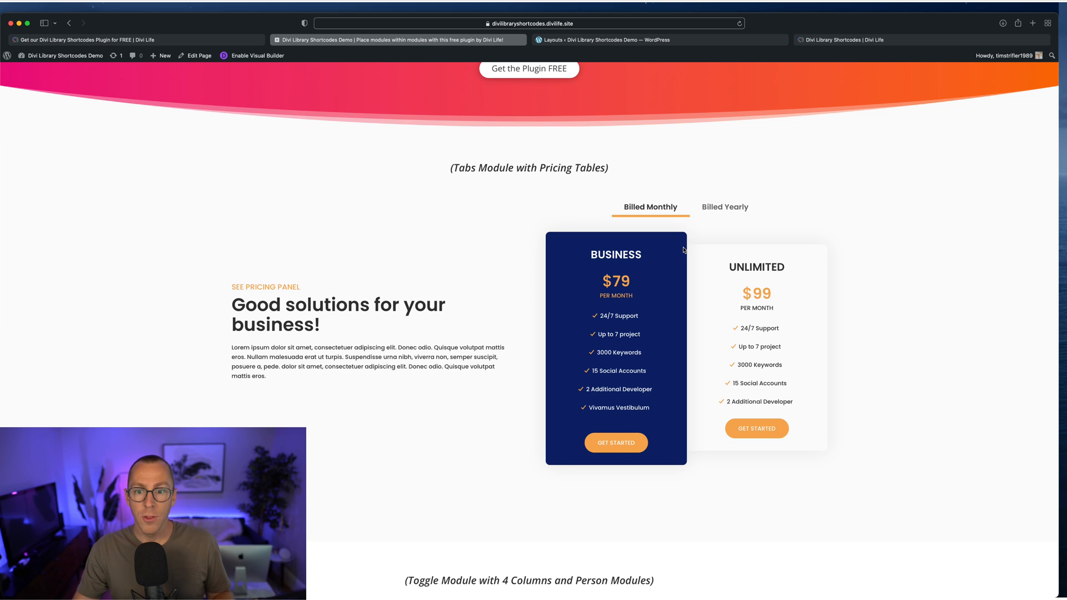
pyautogui.moveTo(705, 224)
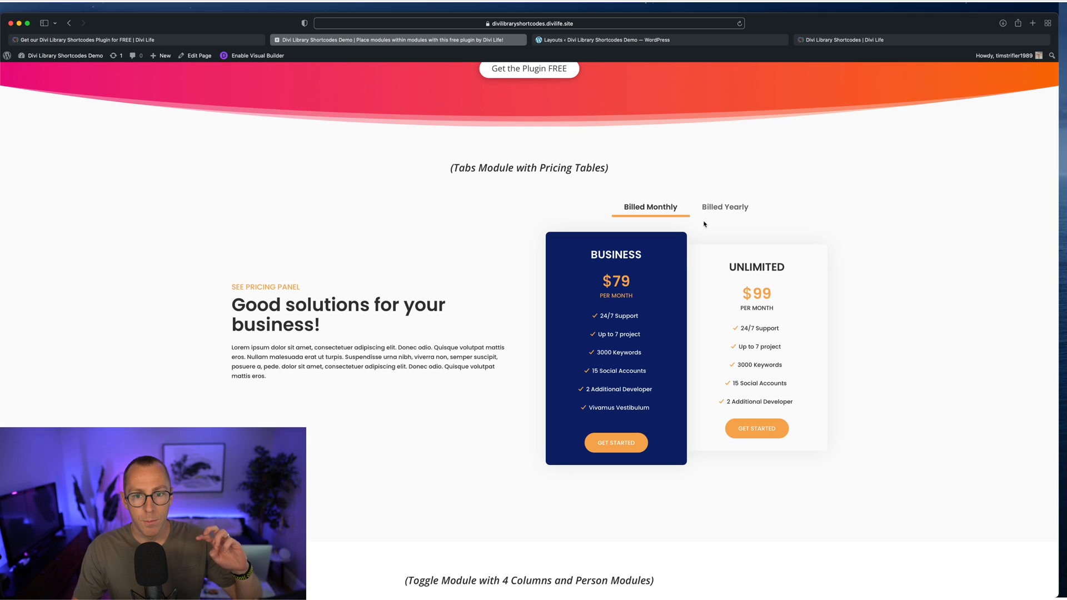
pyautogui.moveTo(753, 211)
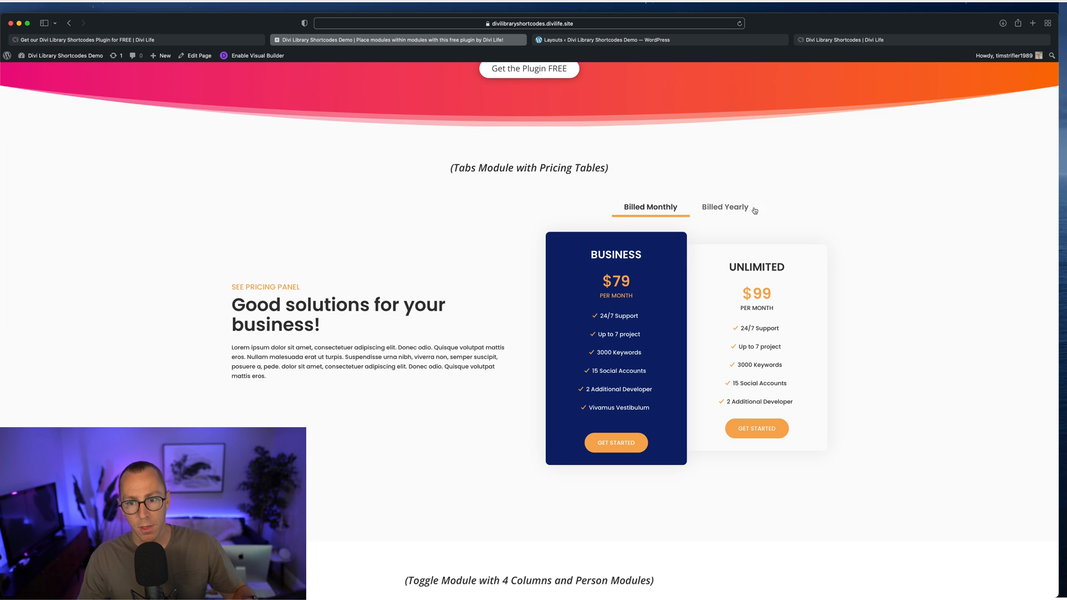
pyautogui.click(724, 207)
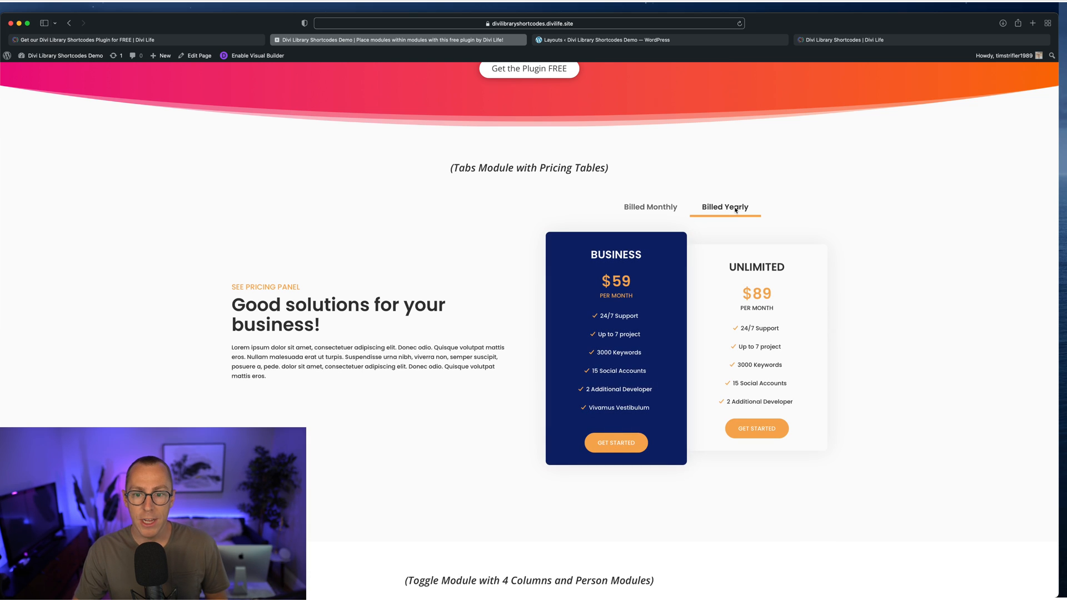
pyautogui.moveTo(651, 207)
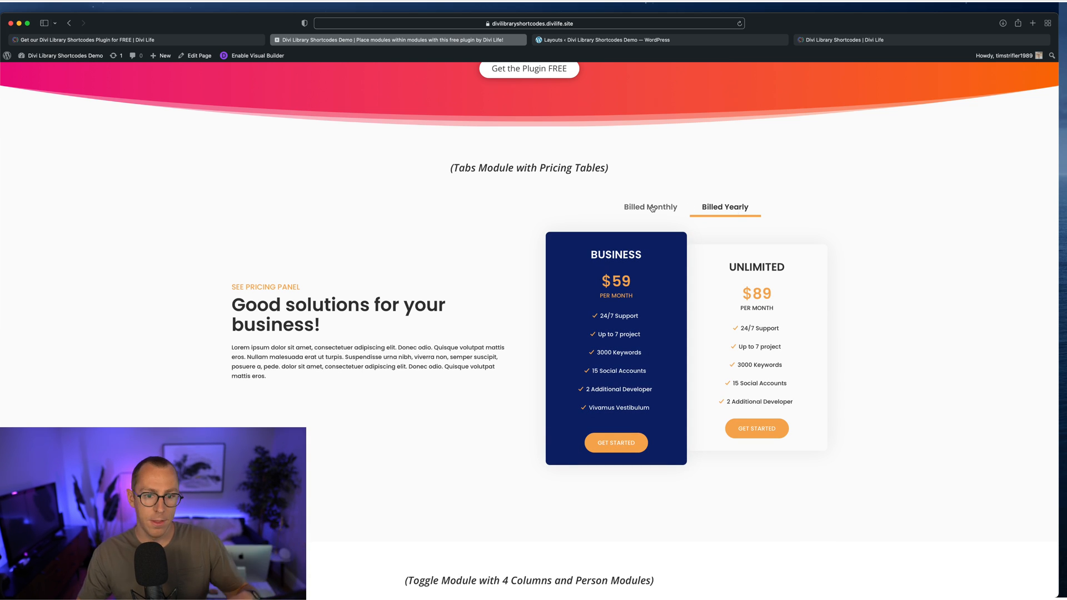
pyautogui.click(650, 207)
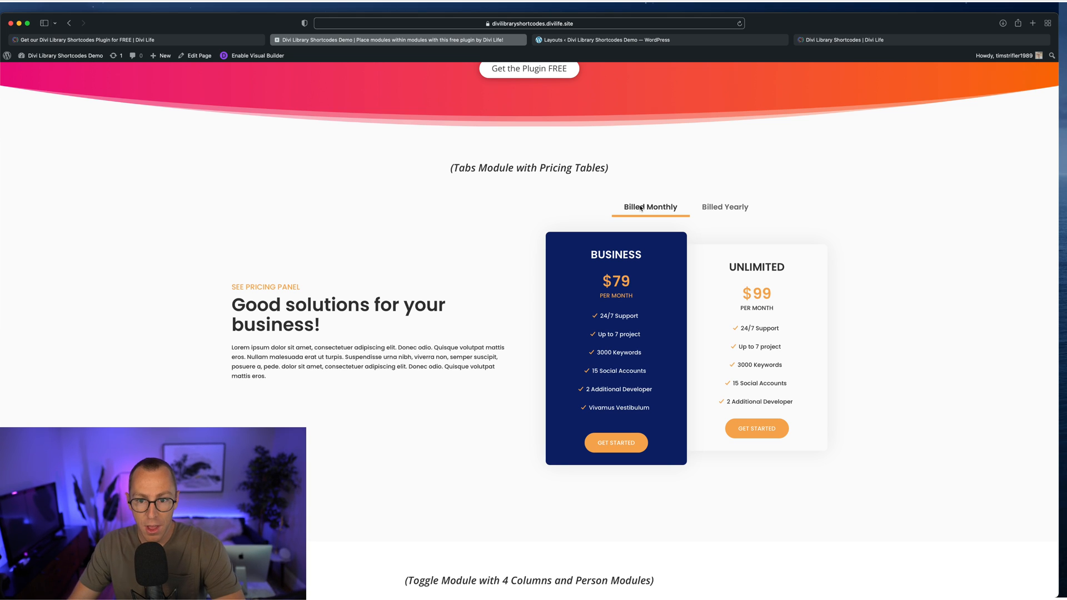
pyautogui.moveTo(719, 206)
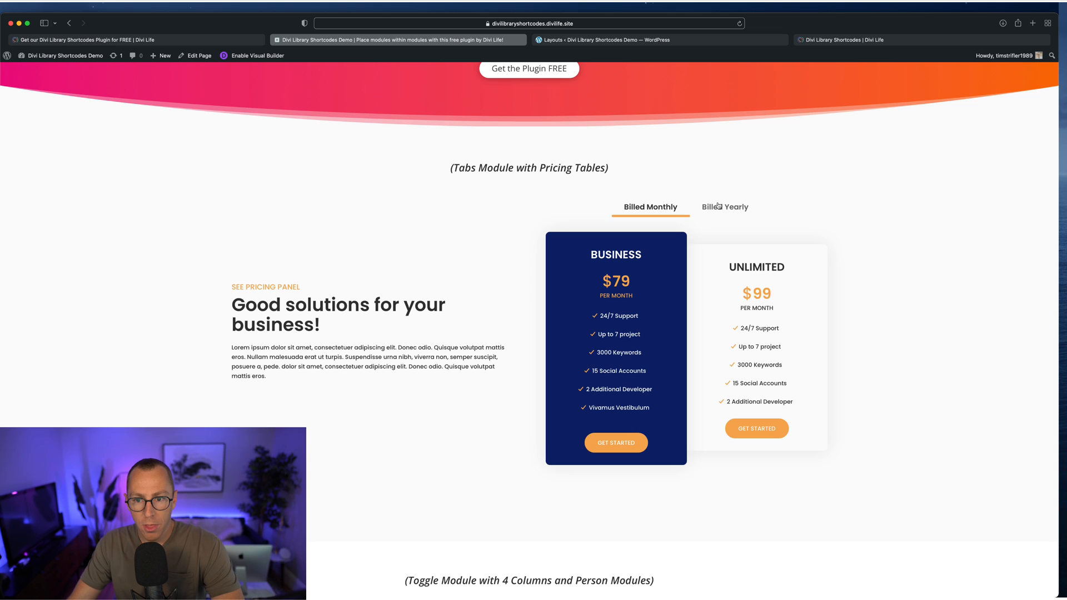
# Step: Show the yearly prices once more, then leave the tables on Billed Monthly ($79 and $99)
pyautogui.click(725, 207)
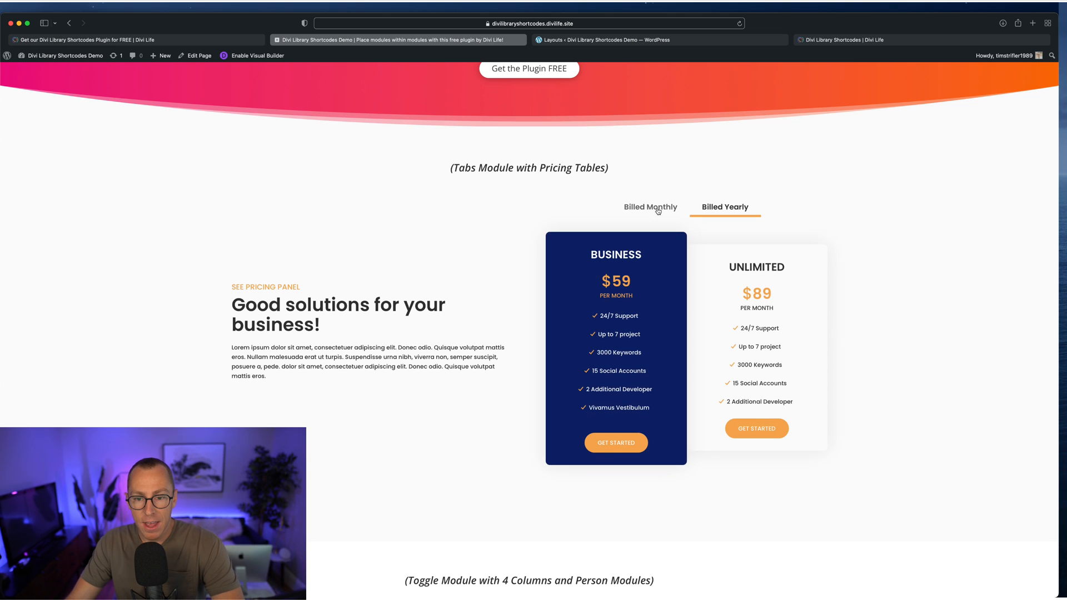
pyautogui.moveTo(842, 487)
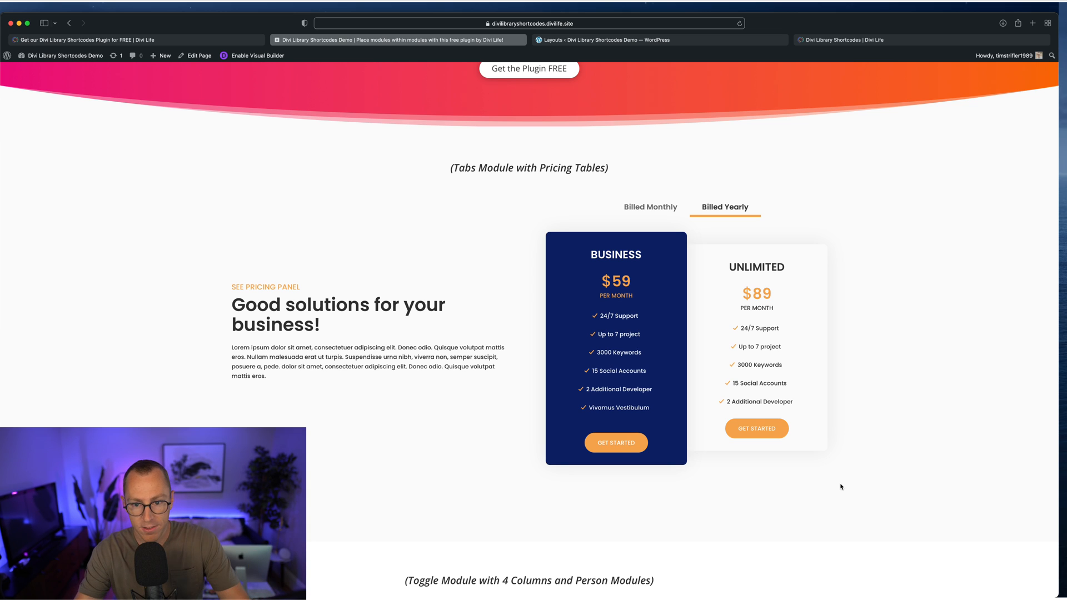
pyautogui.moveTo(710, 376)
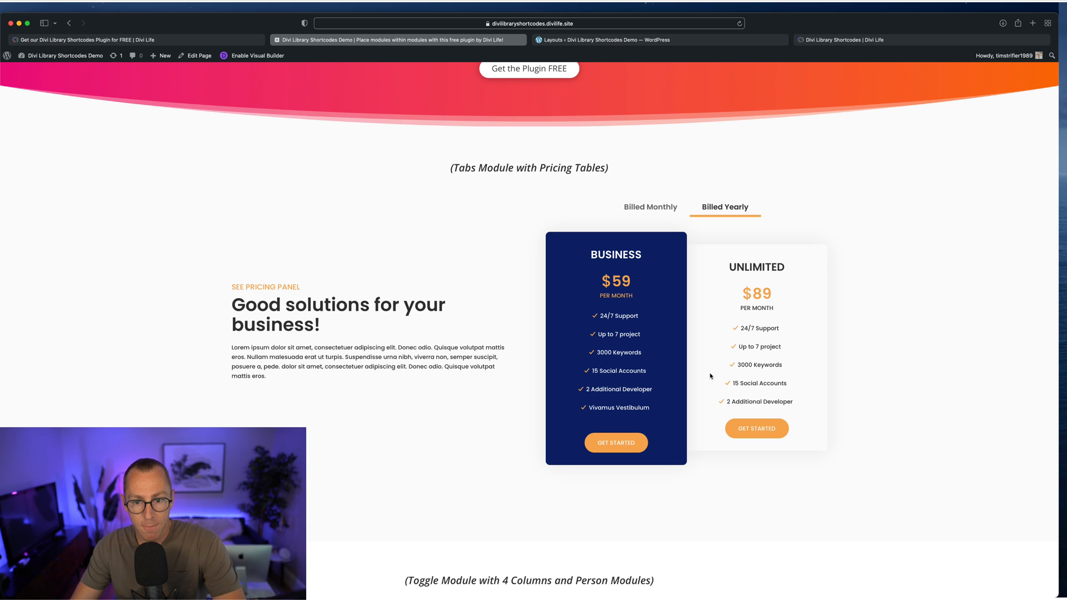
pyautogui.moveTo(677, 191)
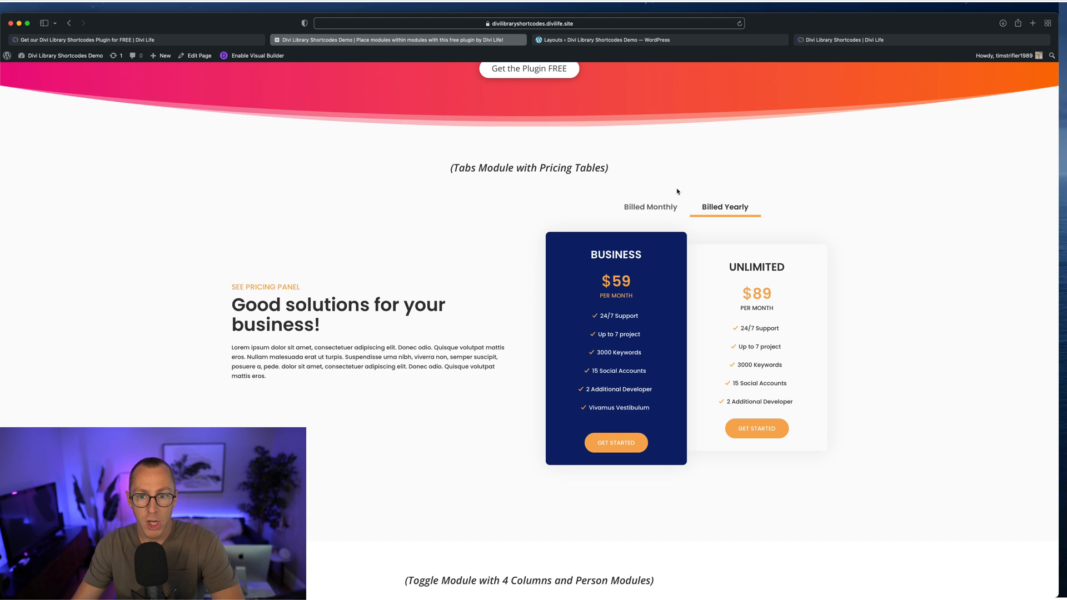
pyautogui.moveTo(823, 530)
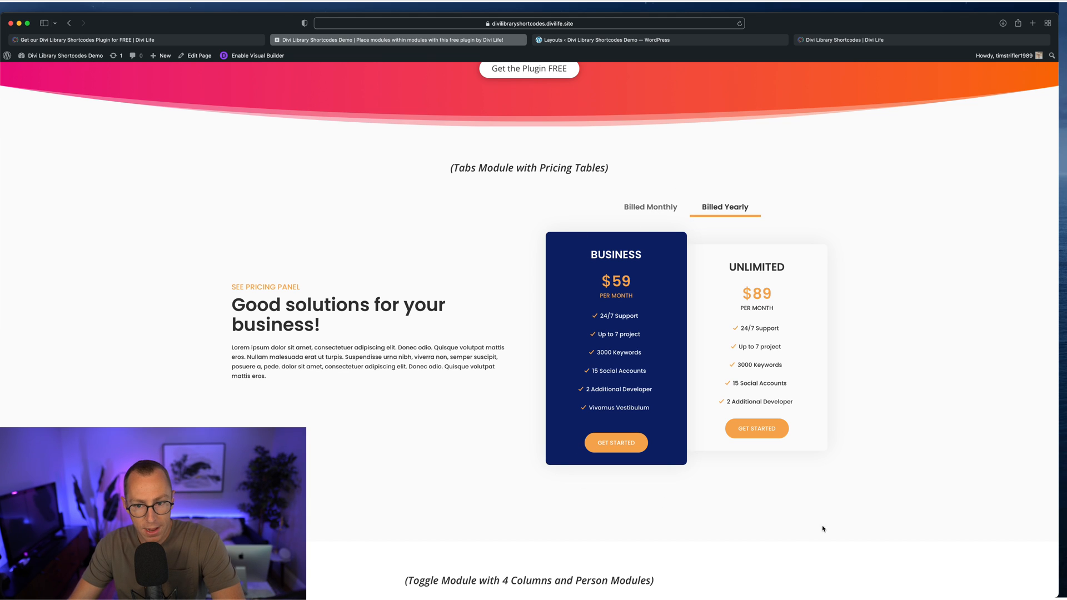
pyautogui.moveTo(556, 411)
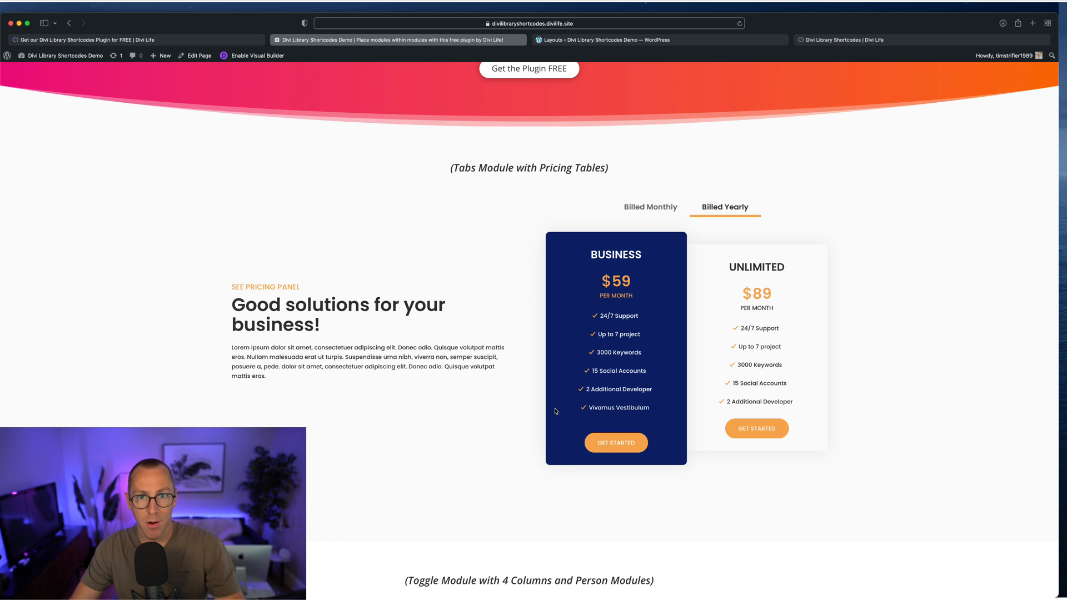
pyautogui.click(651, 207)
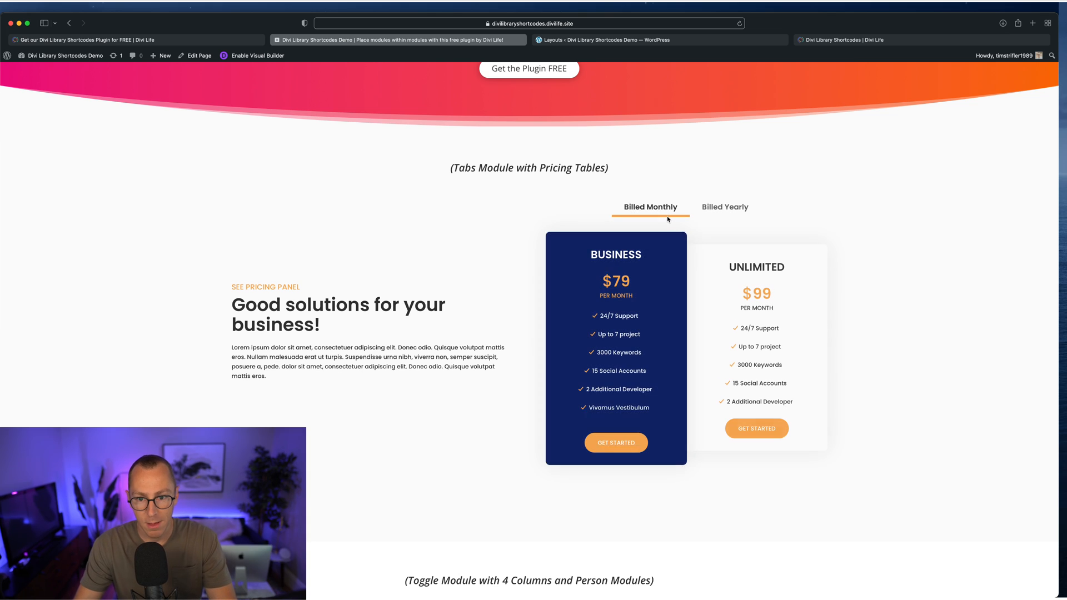
pyautogui.moveTo(726, 211)
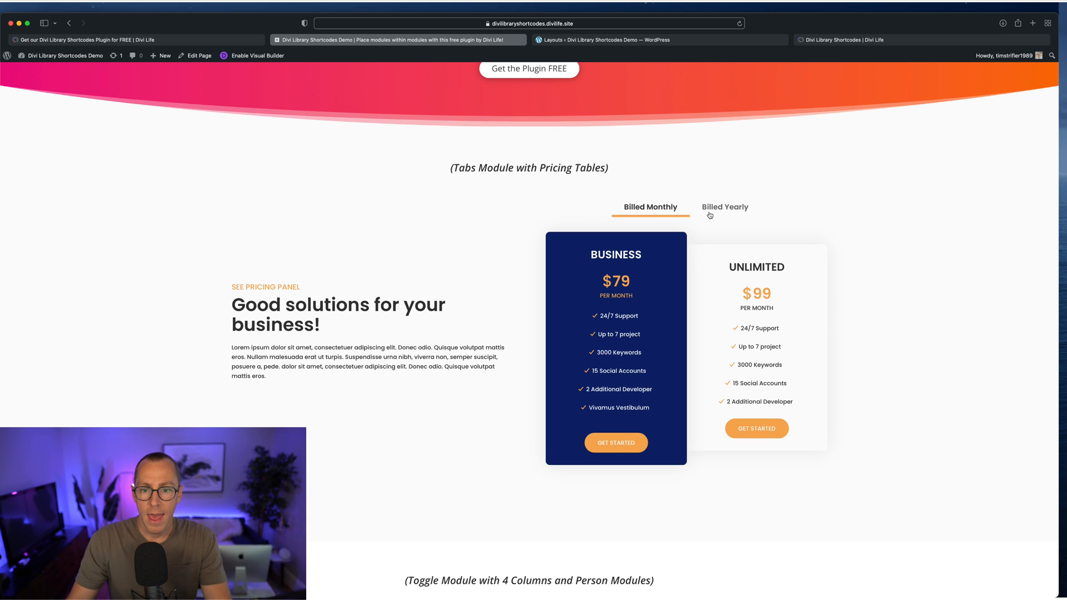
pyautogui.moveTo(554, 250)
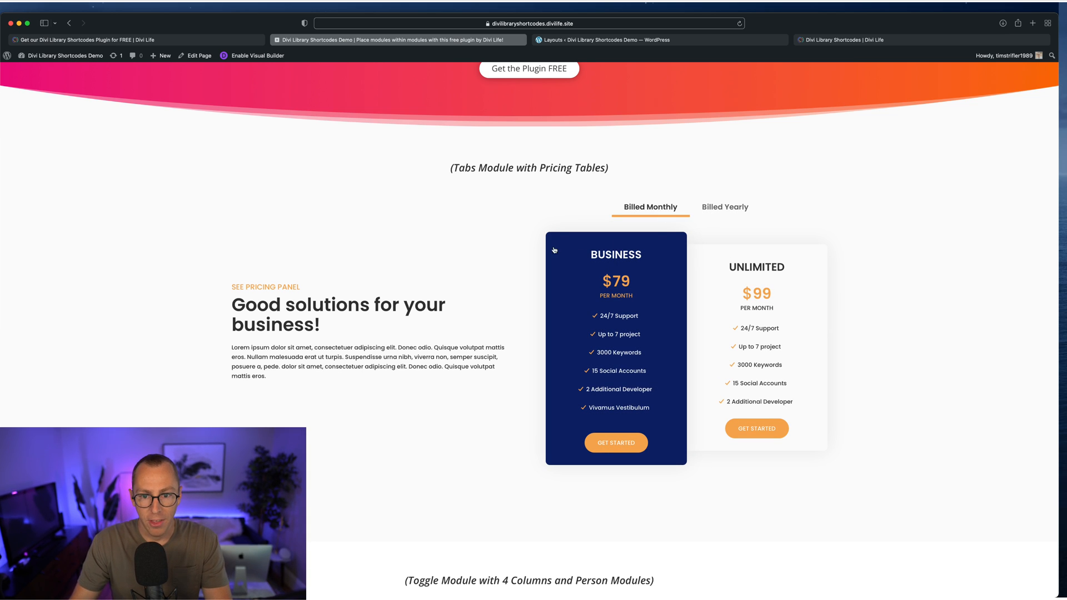
pyautogui.moveTo(781, 425)
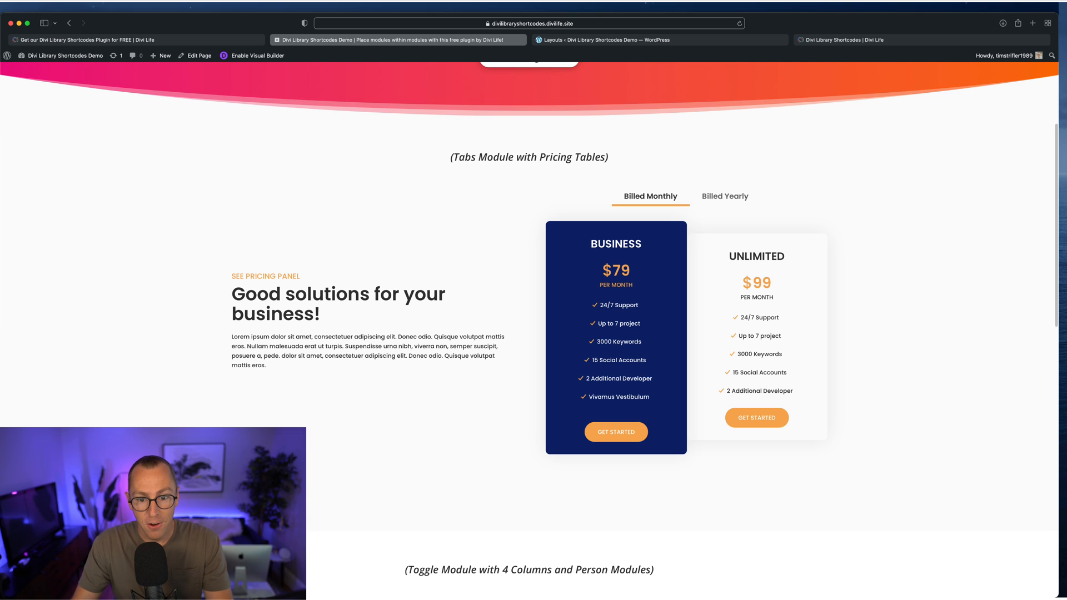
# Step: Expand the See Our Coaches toggle to reveal the four coach profile cards
pyautogui.scroll(-3)
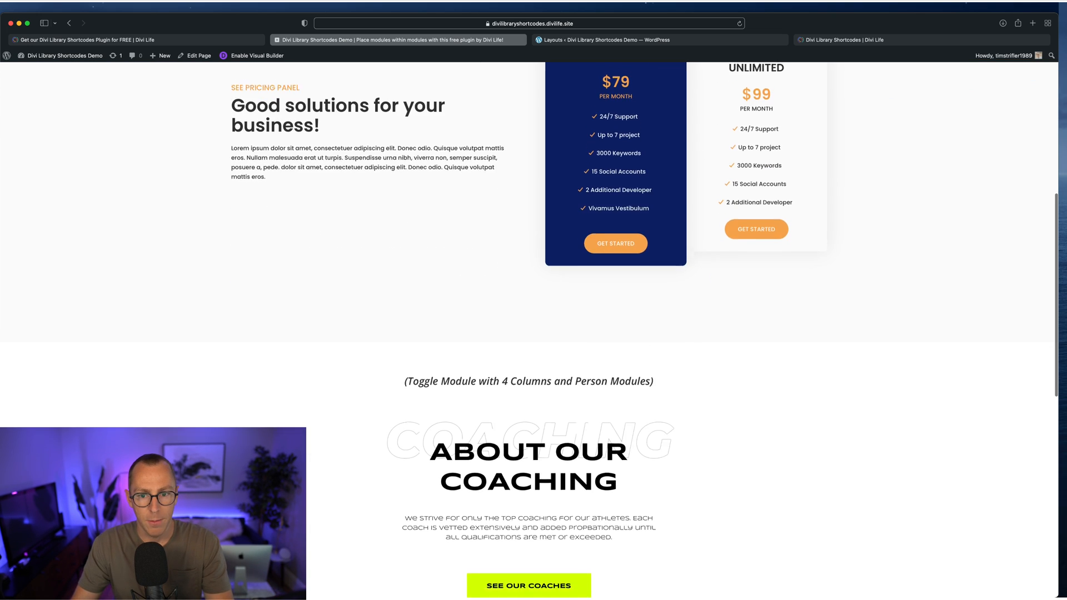
pyautogui.scroll(-3)
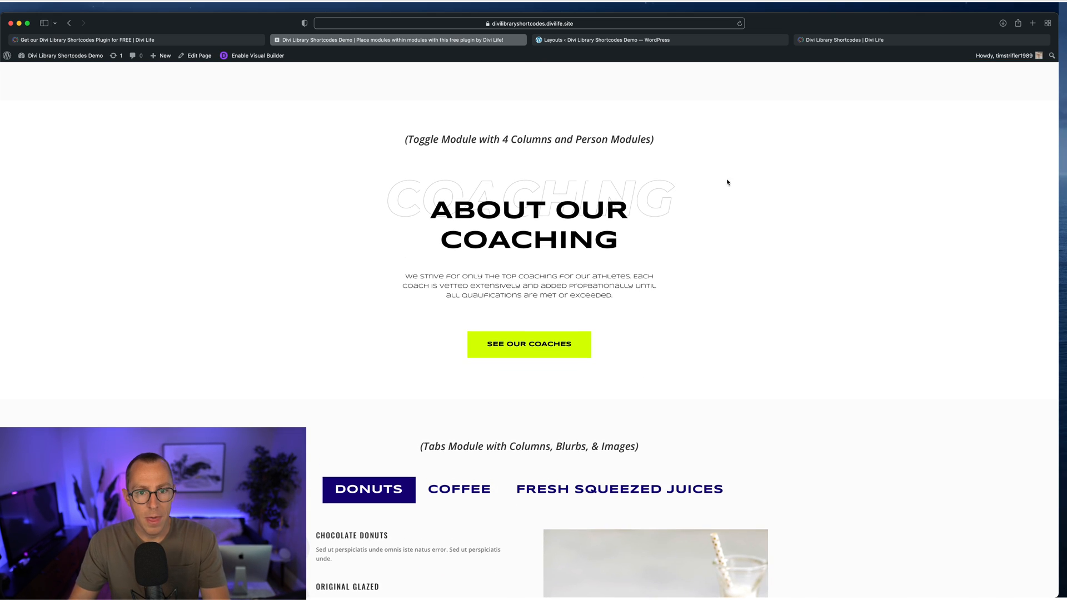
pyautogui.moveTo(629, 274)
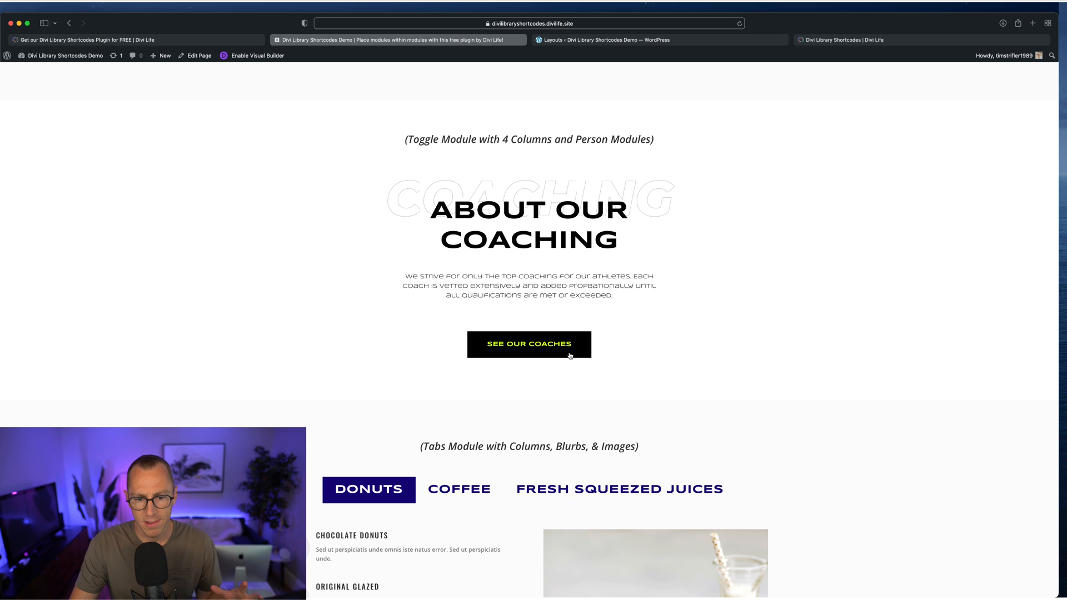
pyautogui.click(529, 344)
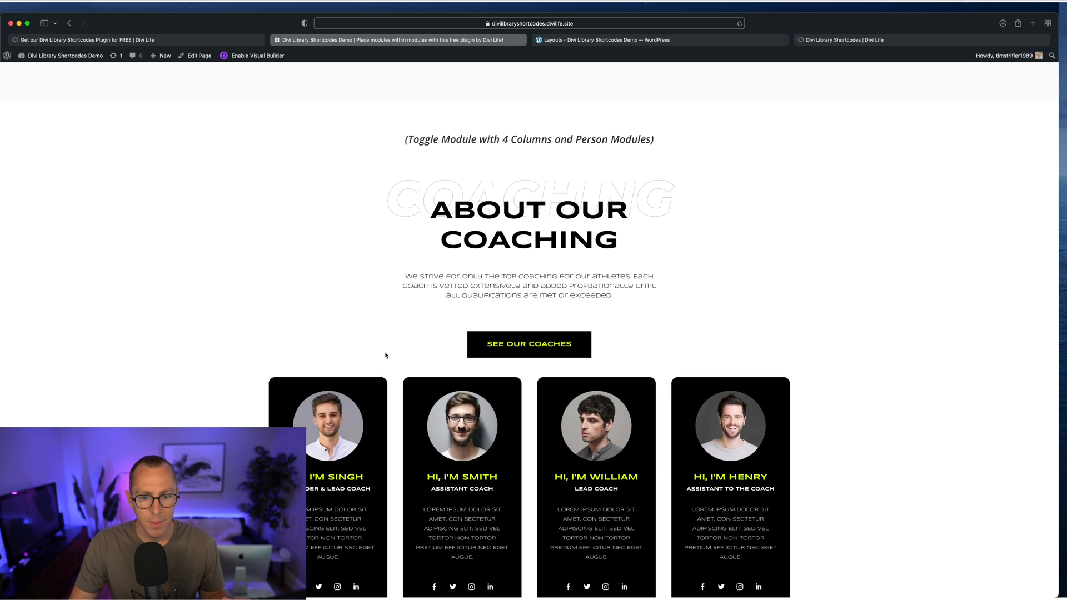
pyautogui.scroll(-3)
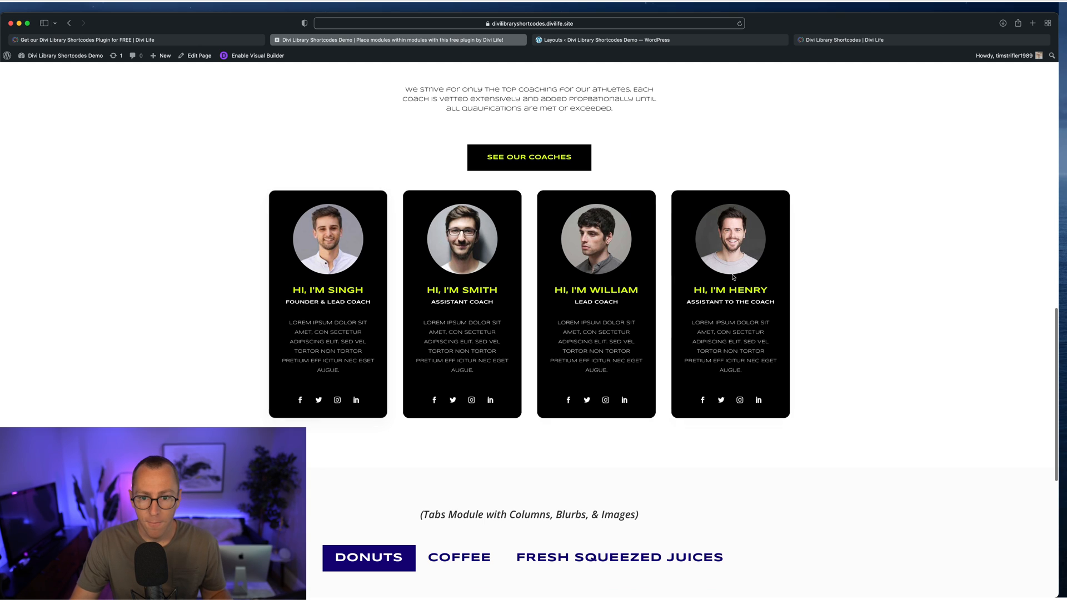
pyautogui.moveTo(381, 212)
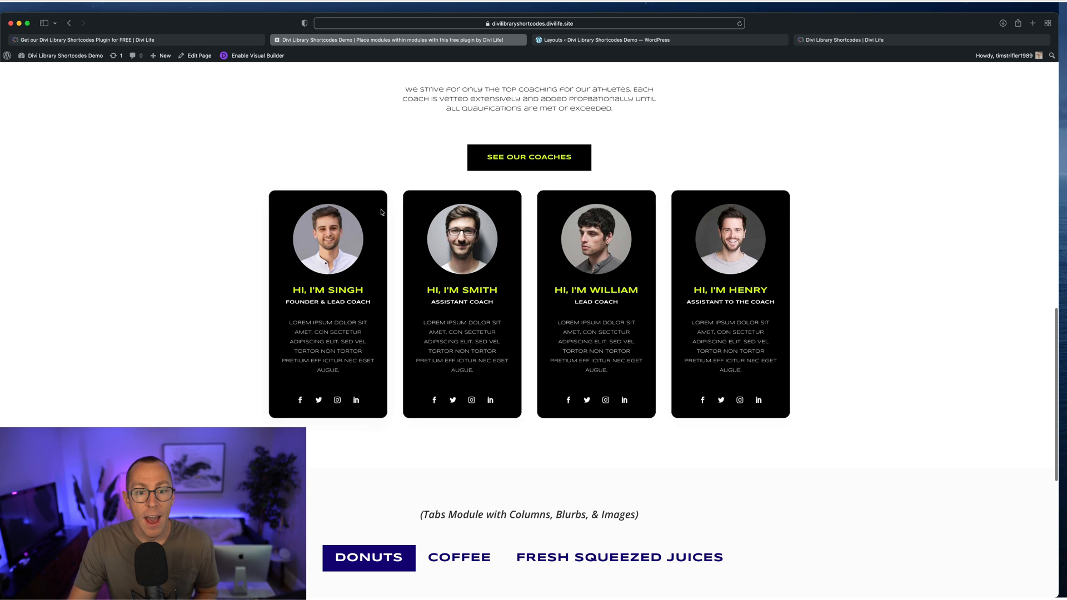
pyautogui.moveTo(765, 287)
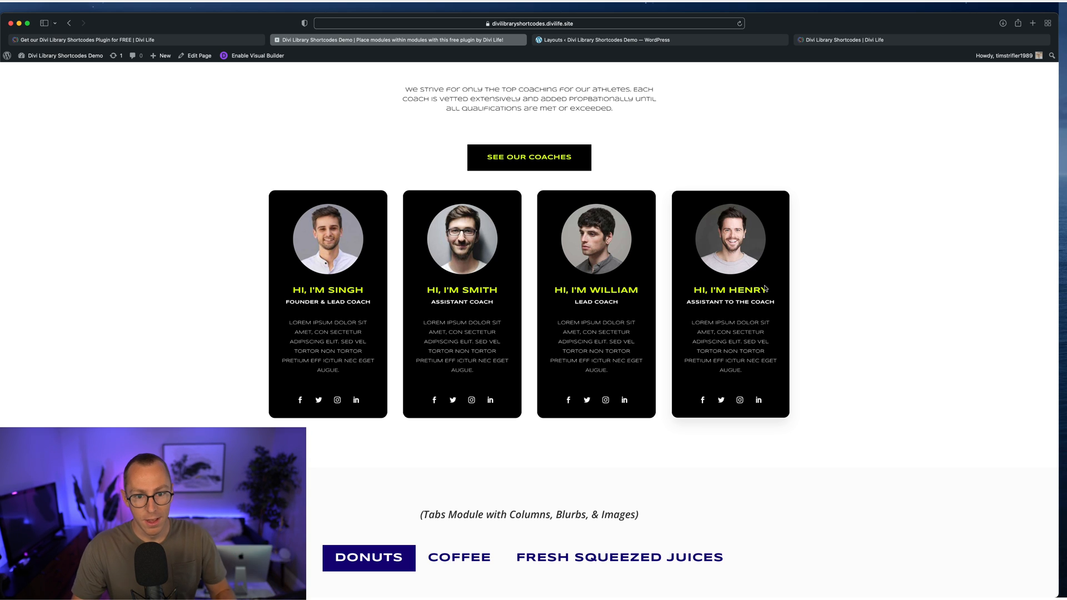
pyautogui.scroll(-3)
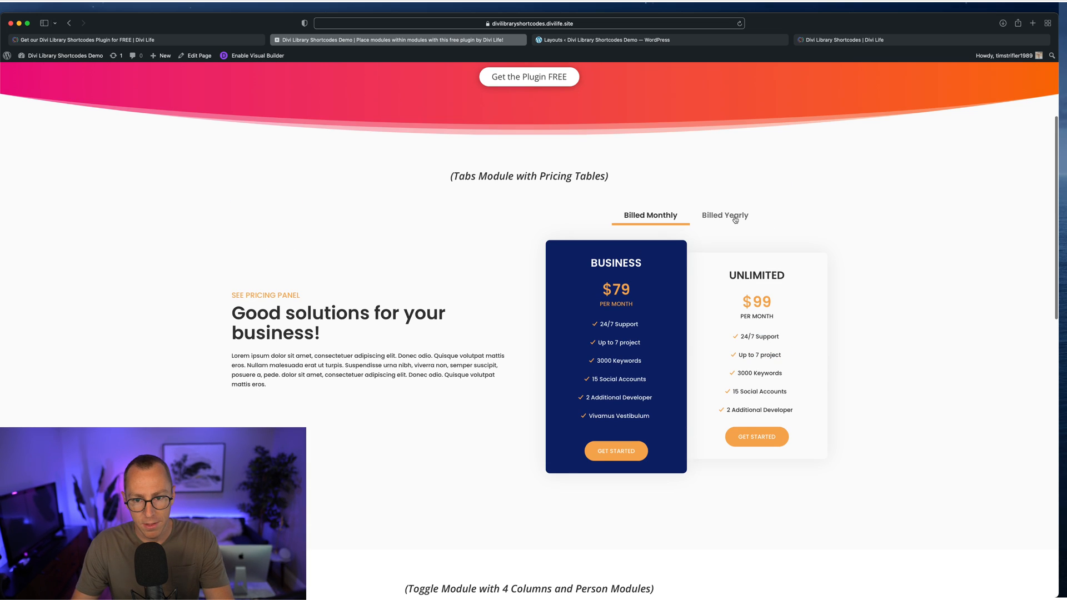
# Step: Flip the pricing tabs to Billed Yearly and bring the coaching toggle section into view
pyautogui.click(651, 214)
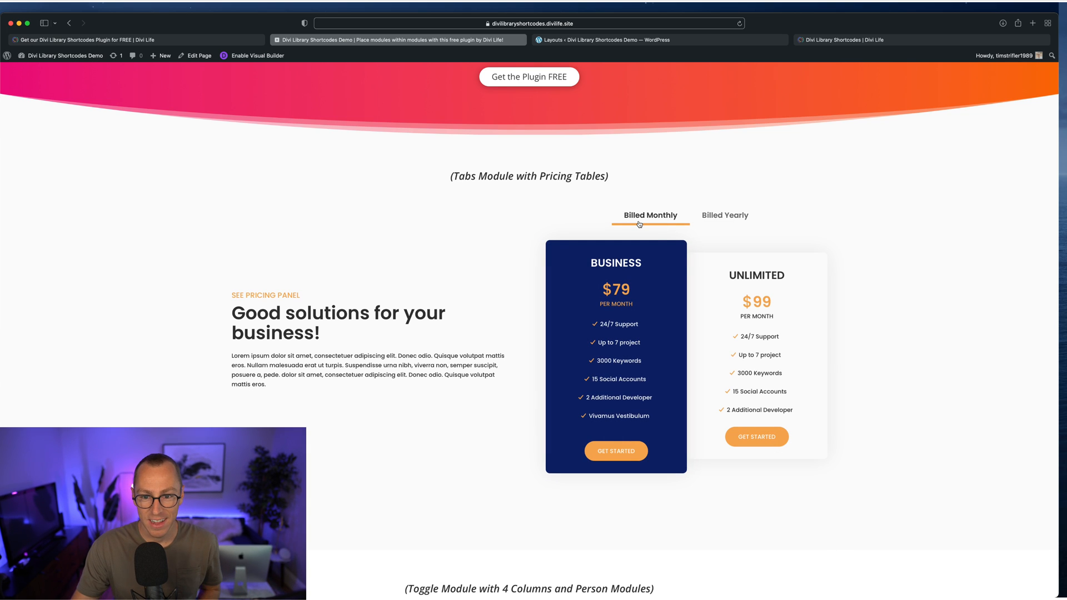
pyautogui.click(725, 215)
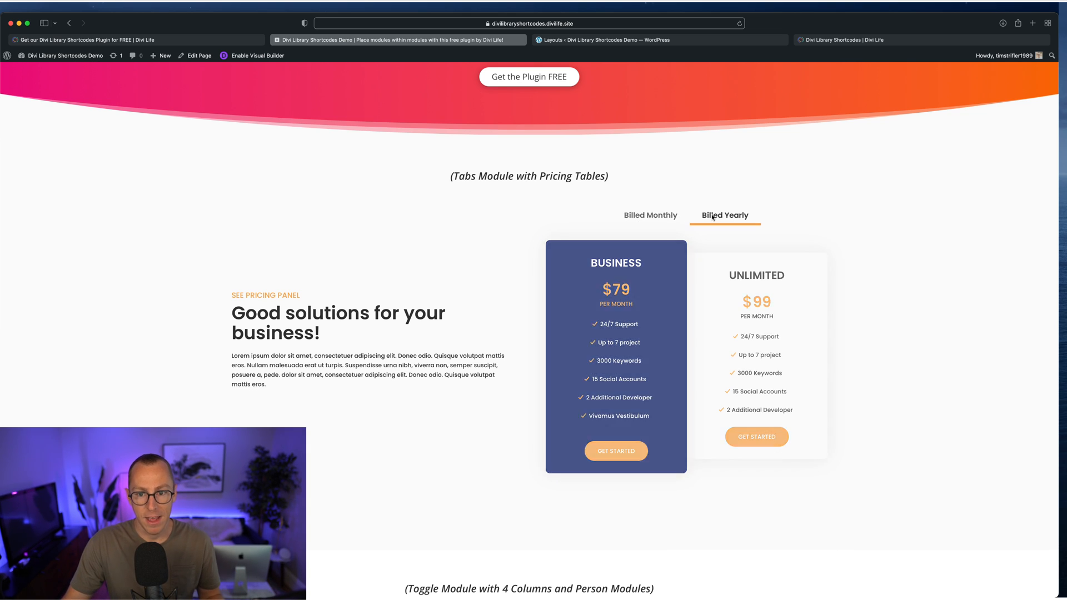
pyautogui.scroll(-3)
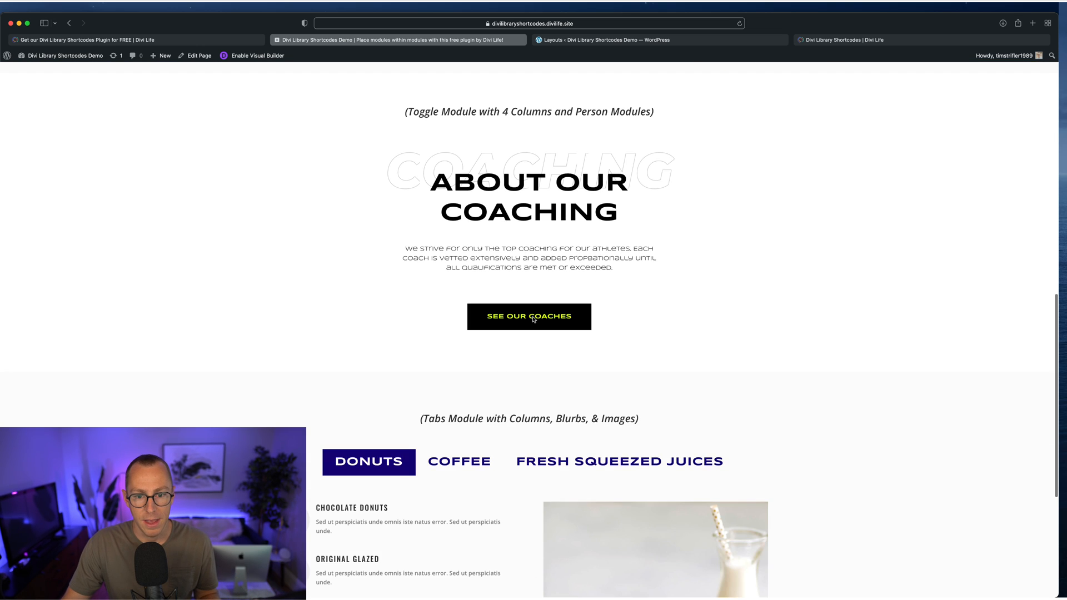
# Step: Cycle the menu tabs through Coffee and Fresh Squeezed Juices, then back to Donuts
pyautogui.scroll(-3)
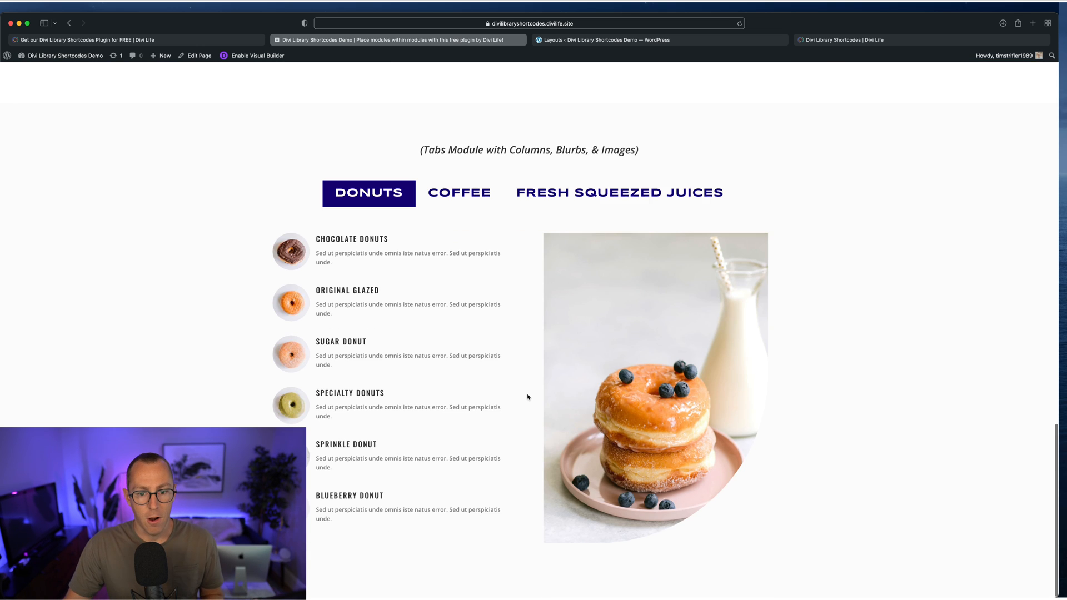
pyautogui.moveTo(459, 193)
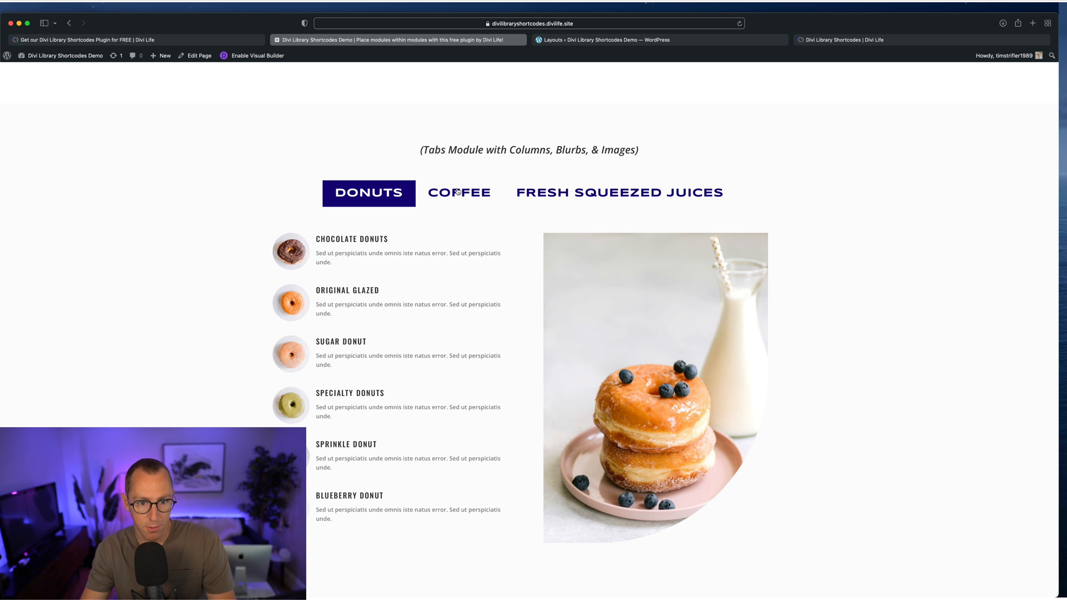
pyautogui.click(459, 192)
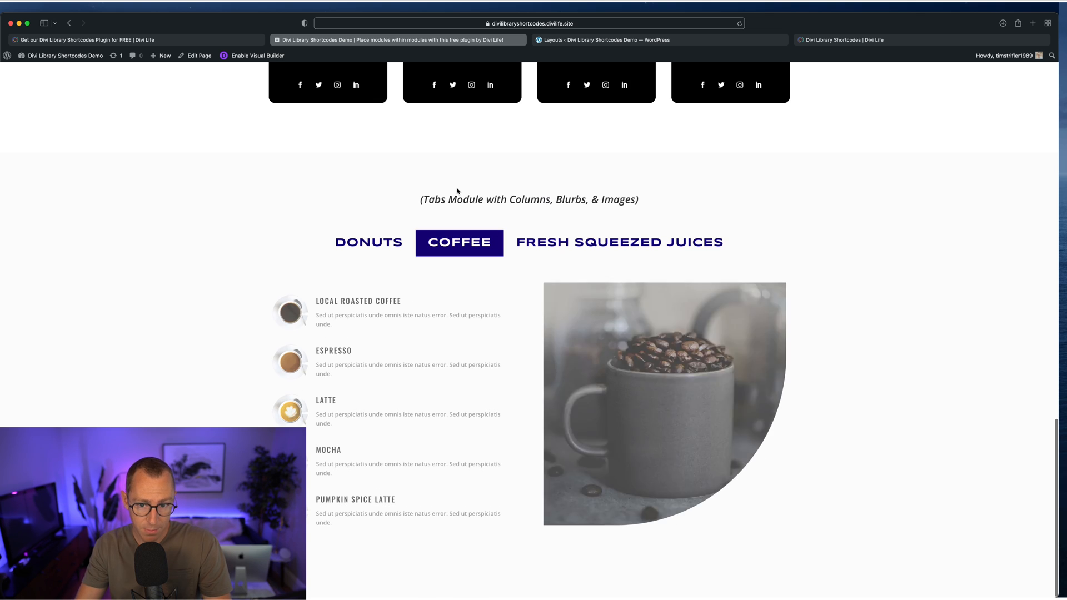
pyautogui.click(619, 243)
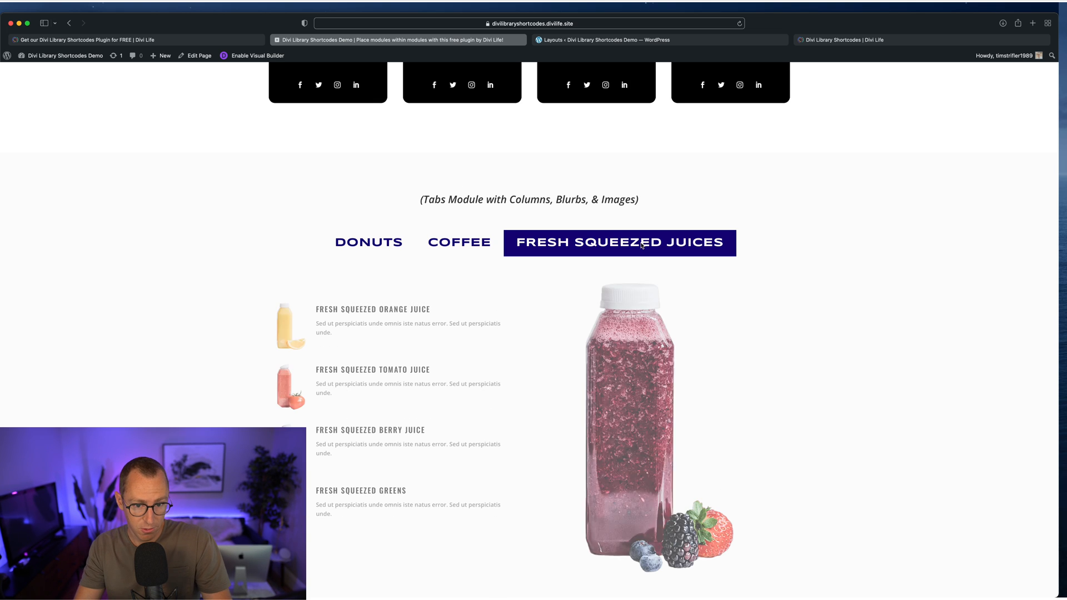
pyautogui.click(368, 242)
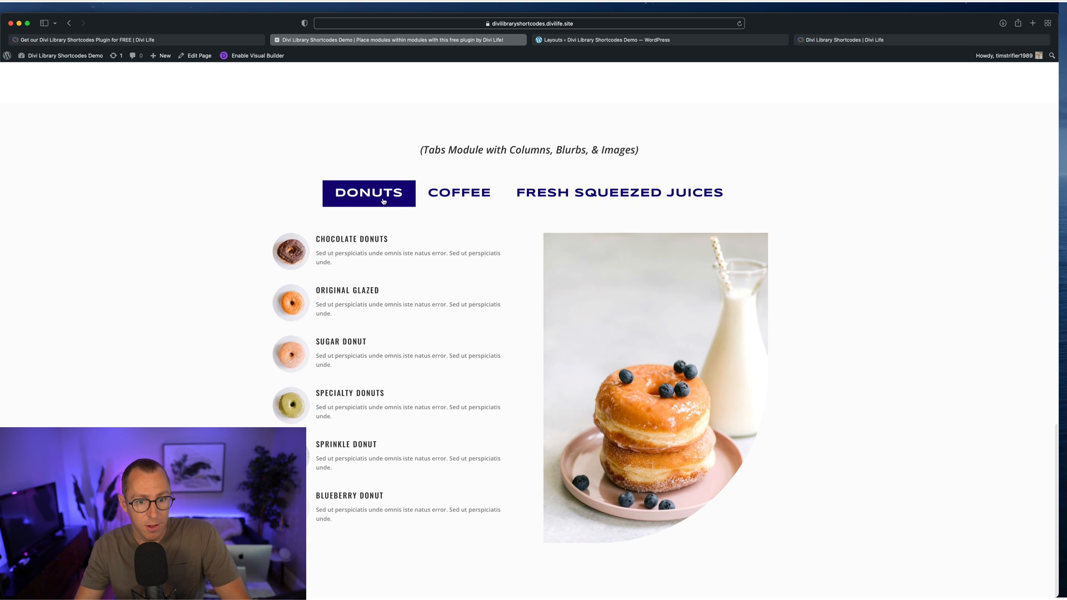
pyautogui.moveTo(635, 205)
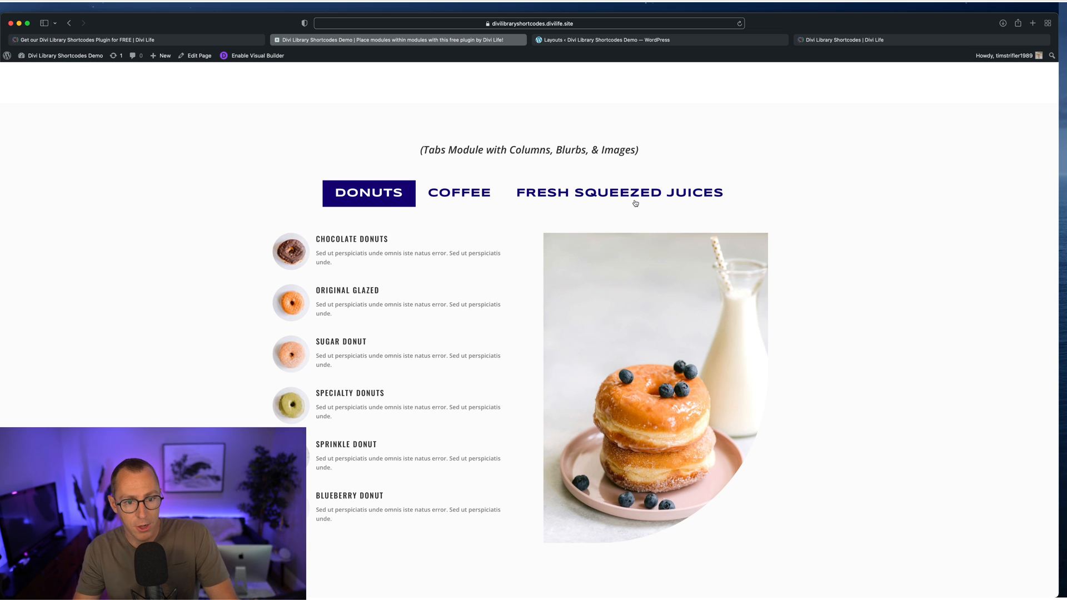
pyautogui.moveTo(408, 246)
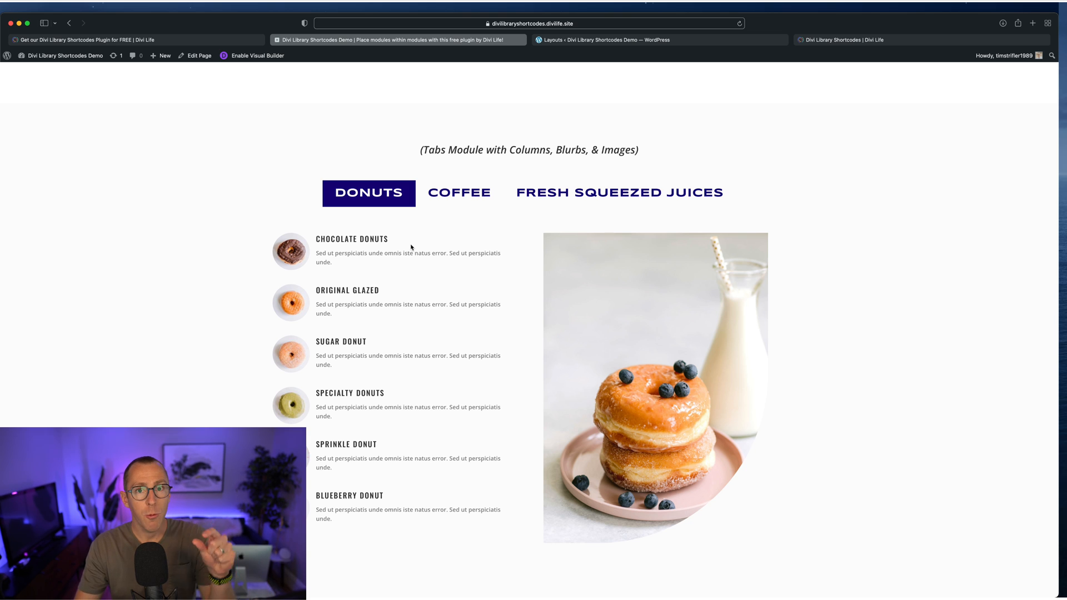
pyautogui.moveTo(329, 249)
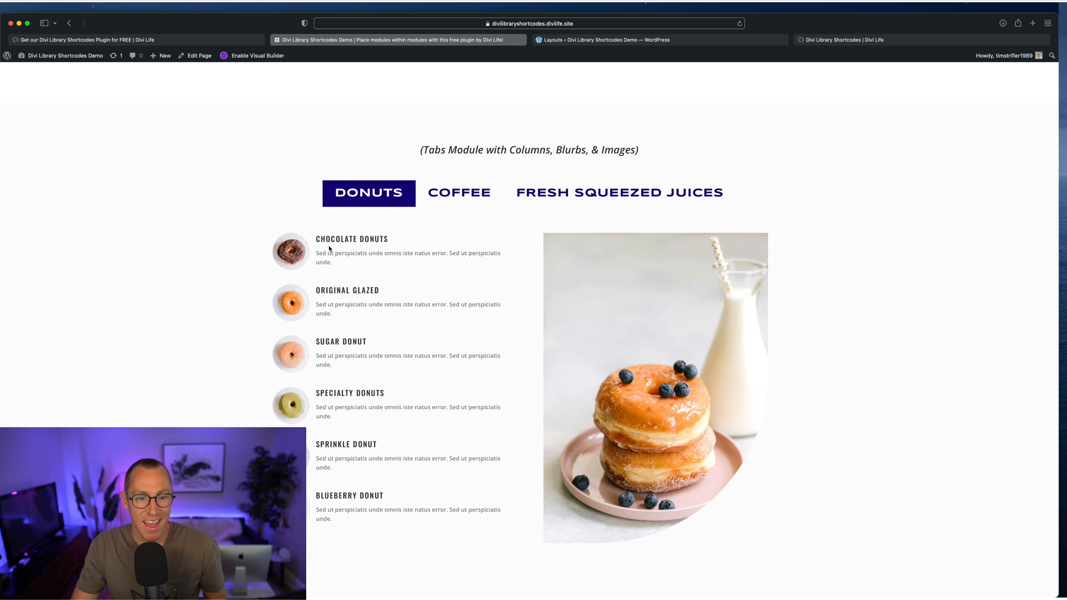
pyautogui.moveTo(262, 241)
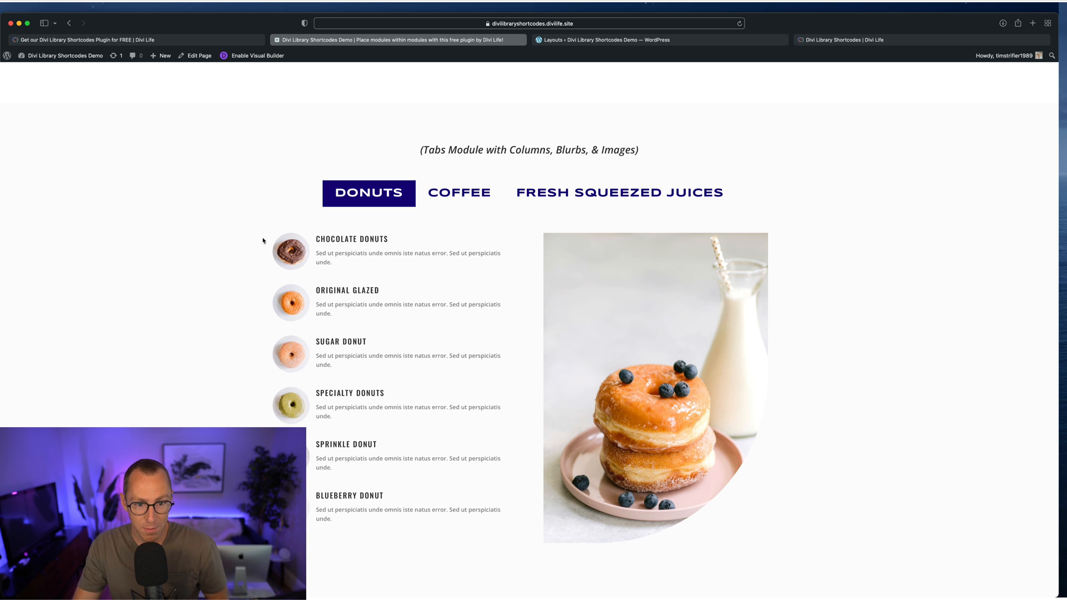
pyautogui.moveTo(366, 559)
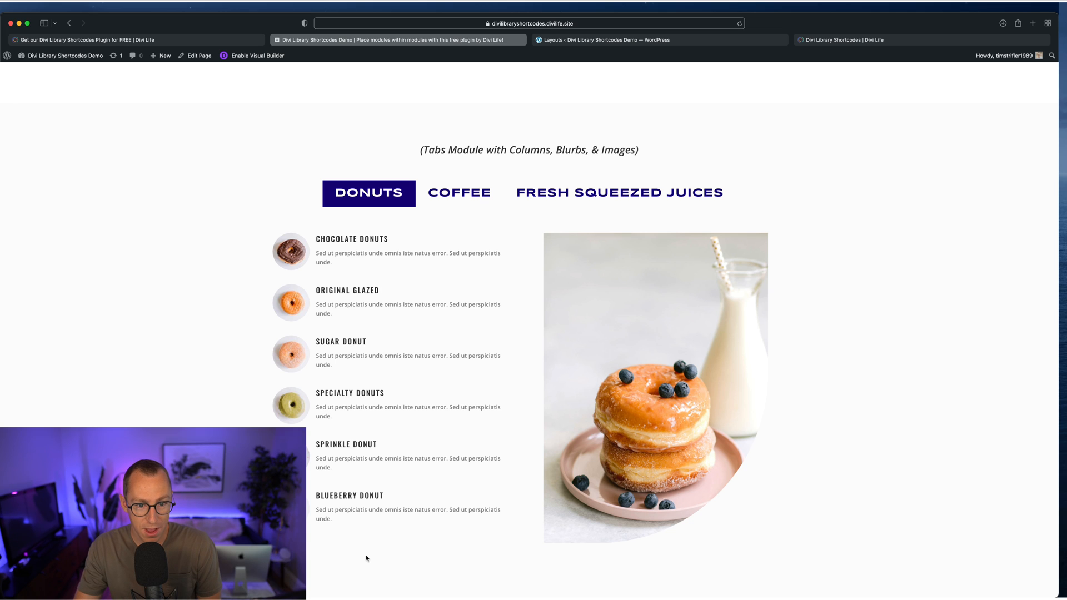
pyautogui.moveTo(315, 236)
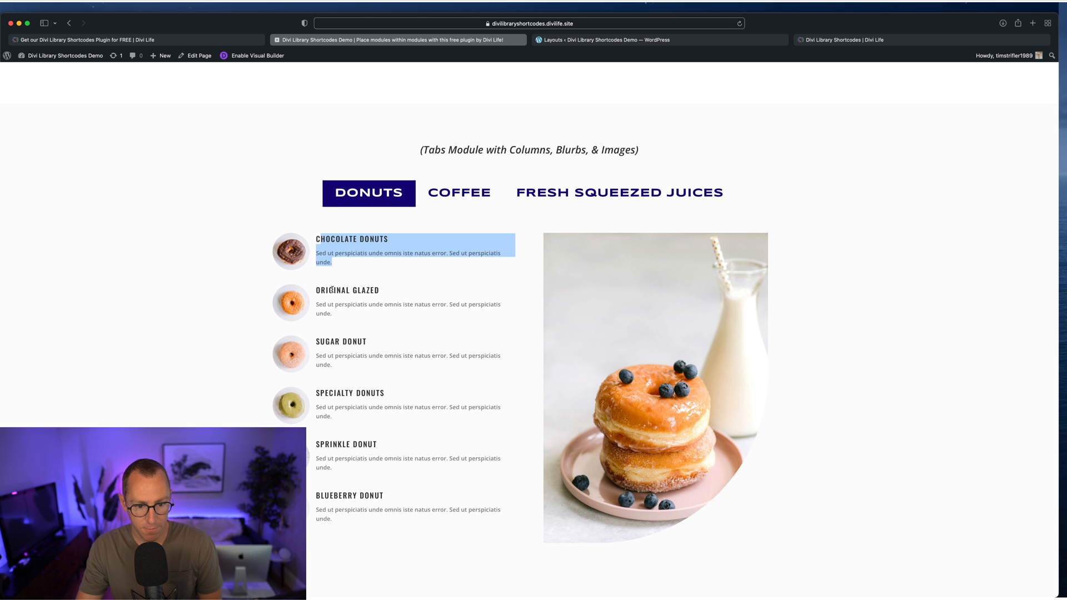
pyautogui.moveTo(638, 277)
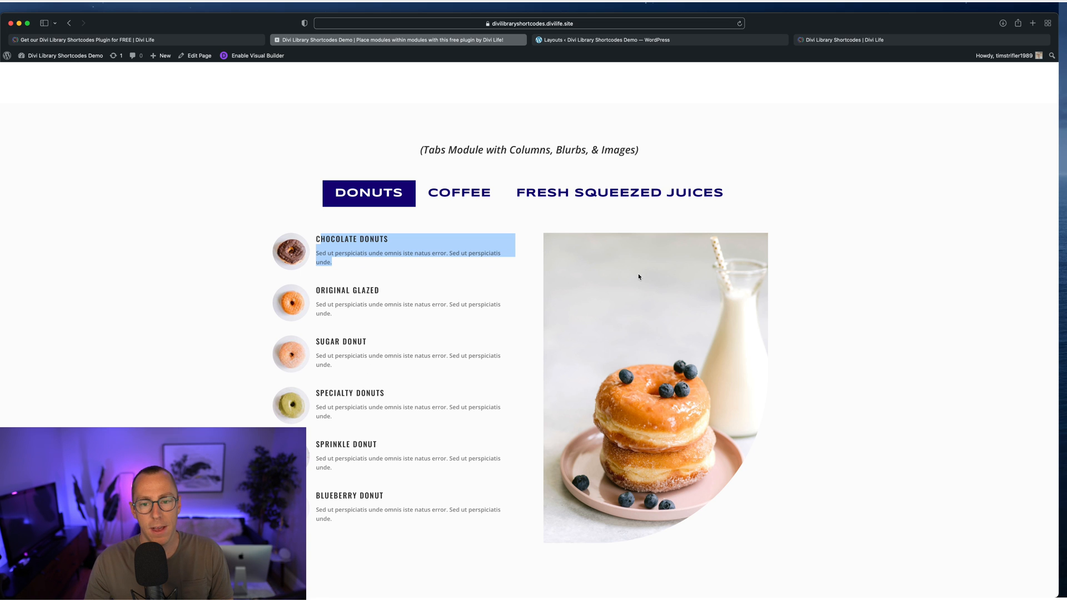
# Step: Show Coffee then Fresh Squeezed Juices again and return to the top banner
pyautogui.click(459, 193)
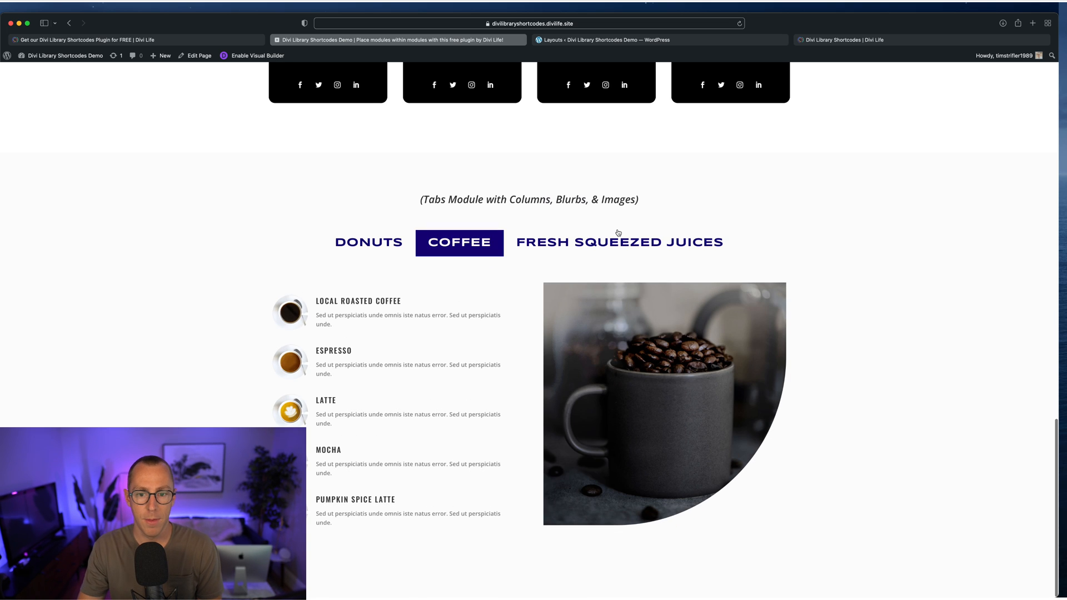
pyautogui.click(619, 242)
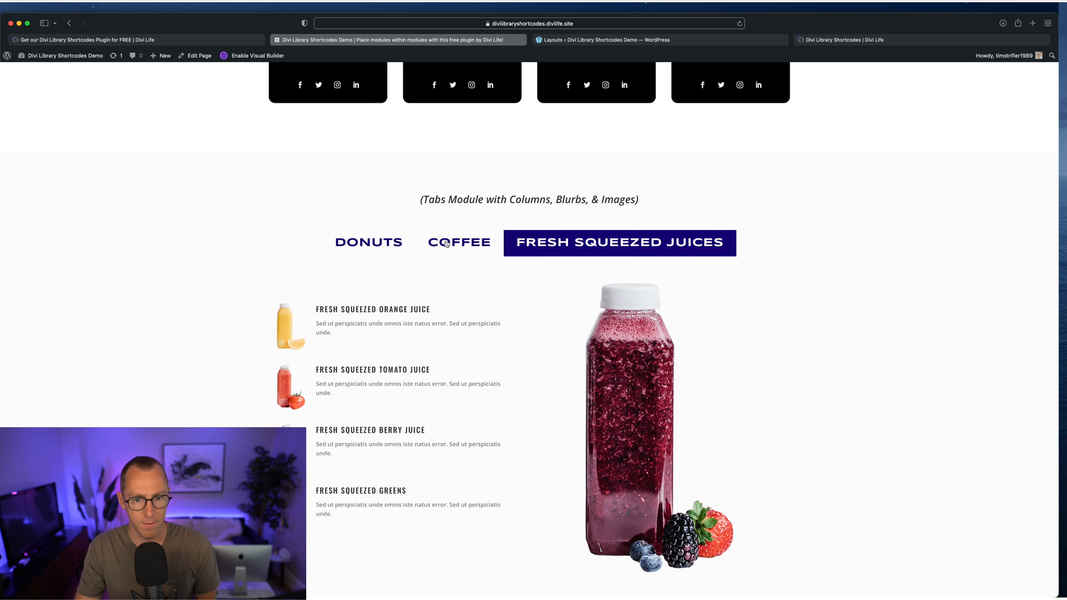
pyautogui.scroll(-3)
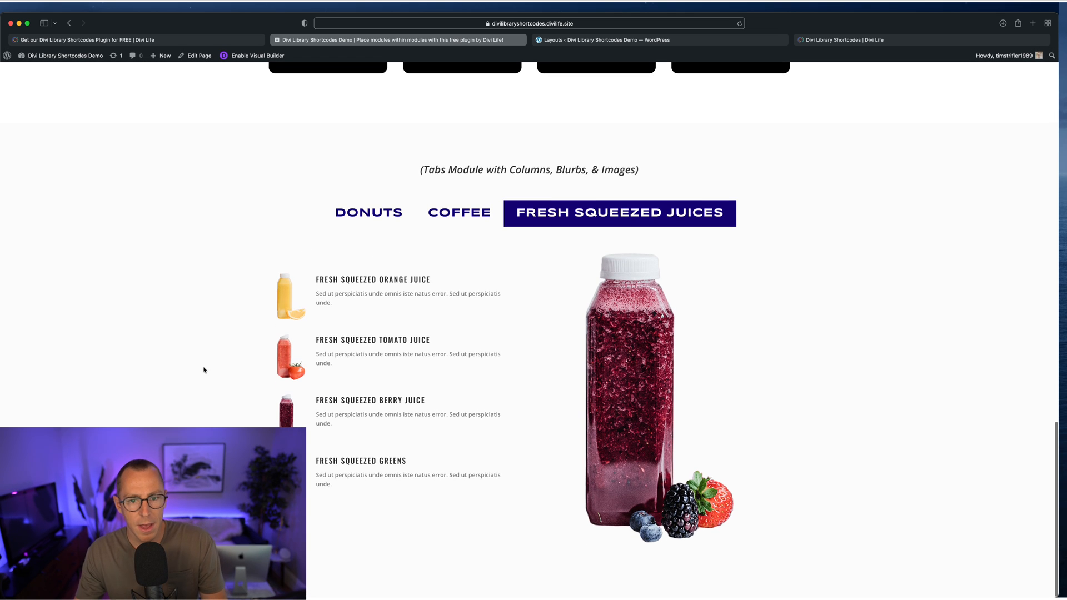
pyautogui.moveTo(371, 223)
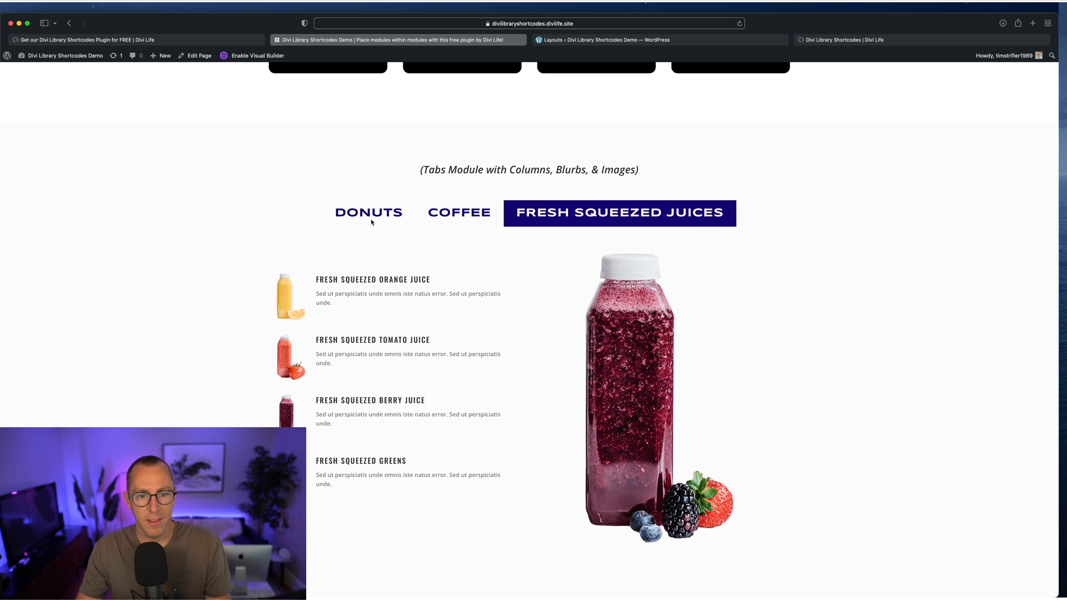
pyautogui.scroll(3)
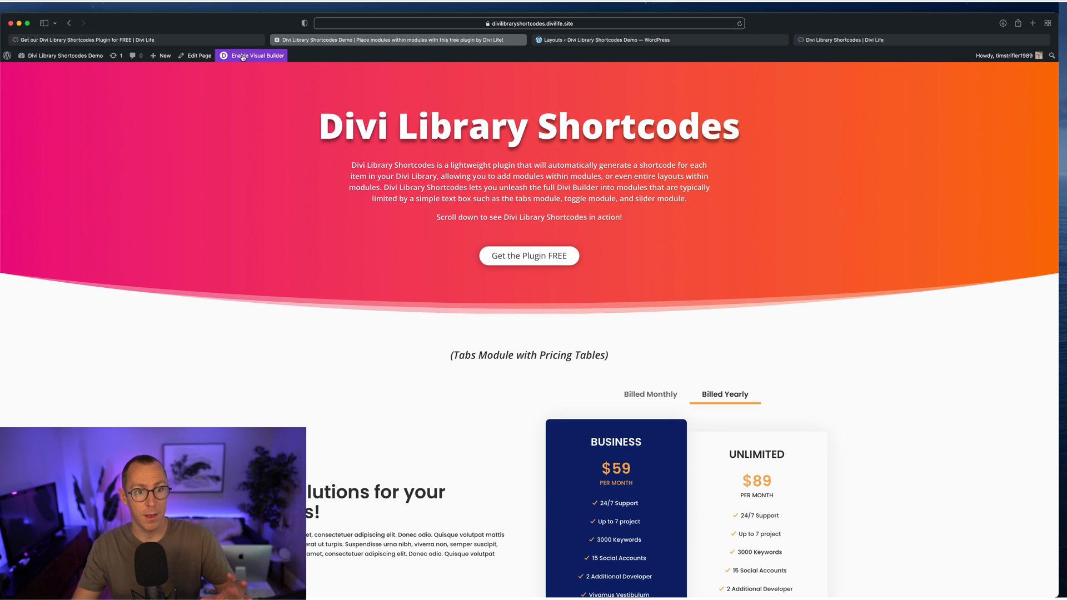
# Step: Enable the Visual Builder, select the Donut-Menu-Juice shortcode in the Layouts list, and return to the demo page
pyautogui.click(251, 55)
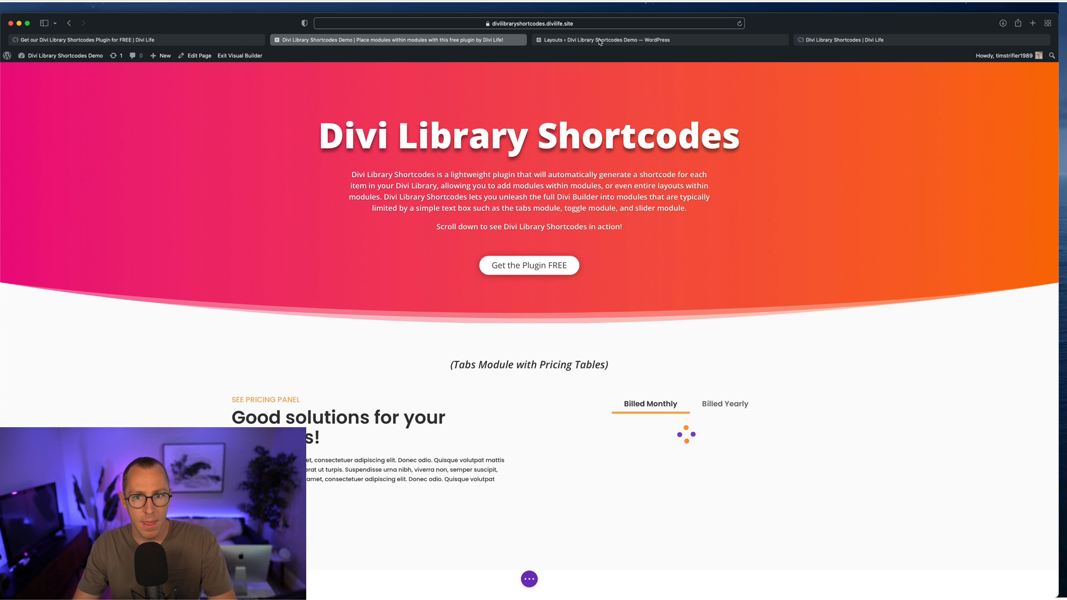
pyautogui.click(599, 40)
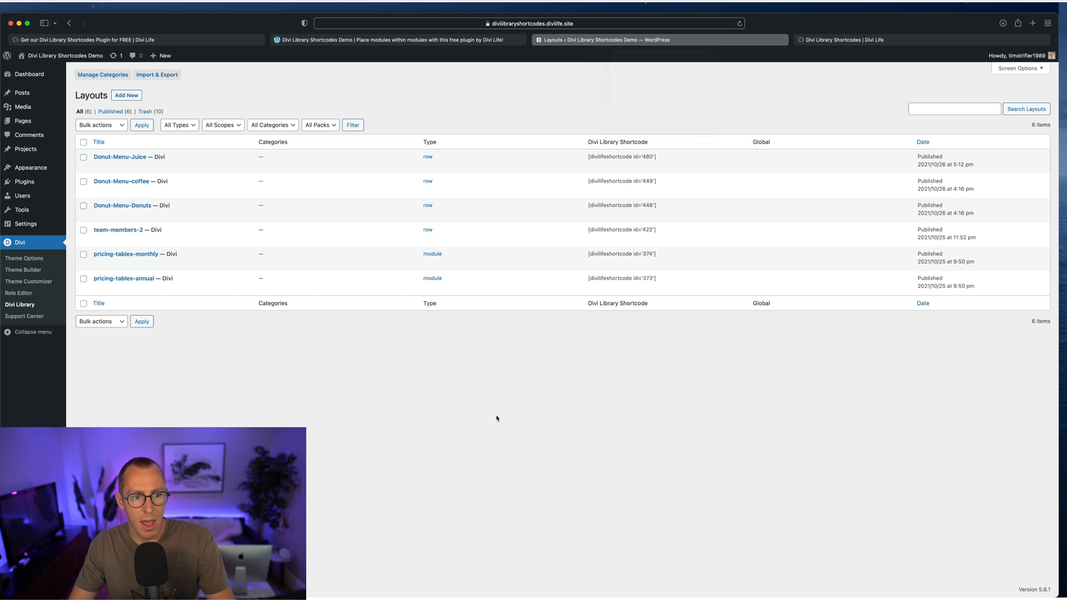
pyautogui.moveTo(121, 181)
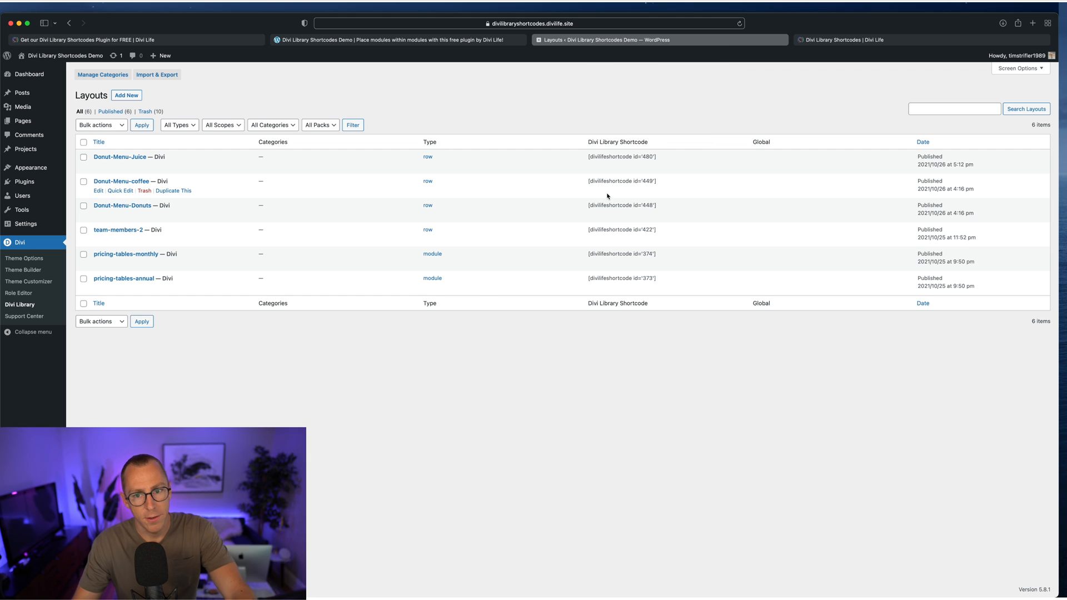
pyautogui.moveTo(596, 168)
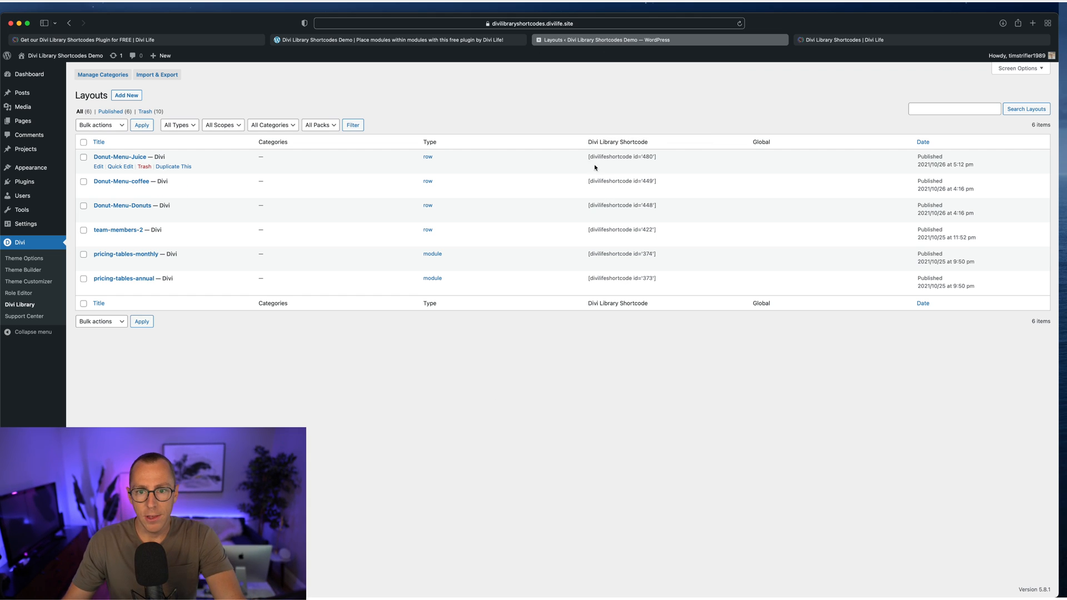
pyautogui.moveTo(578, 133)
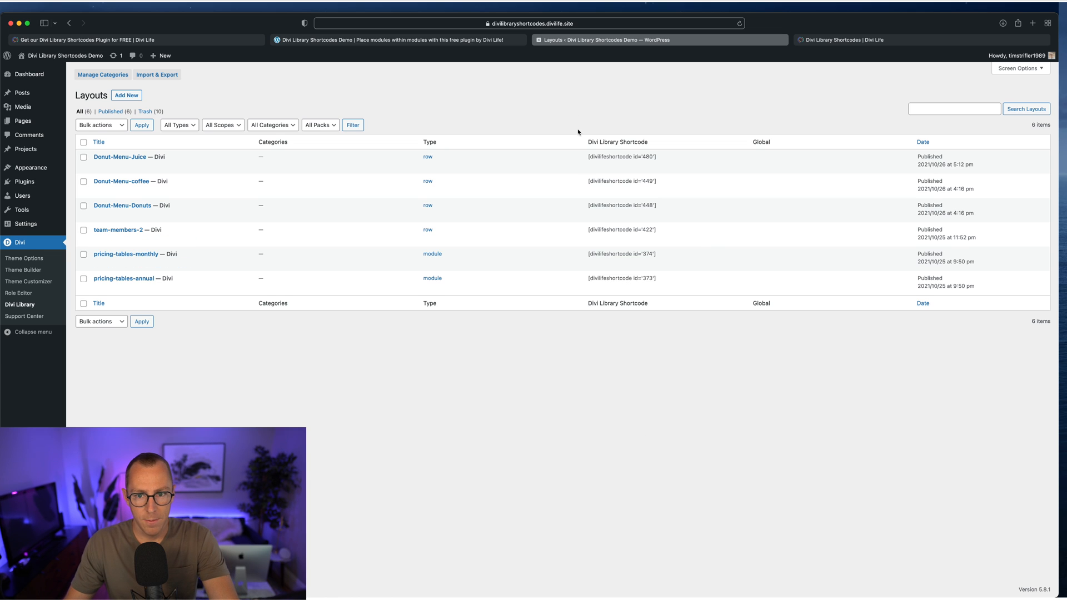
pyautogui.moveTo(587, 159)
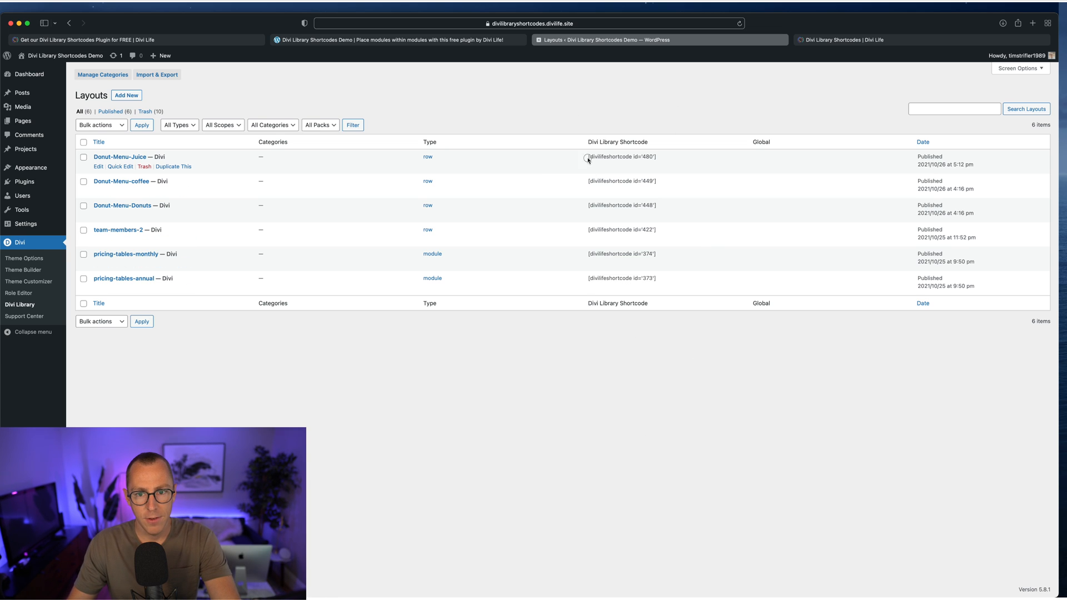
pyautogui.doubleClick(620, 157)
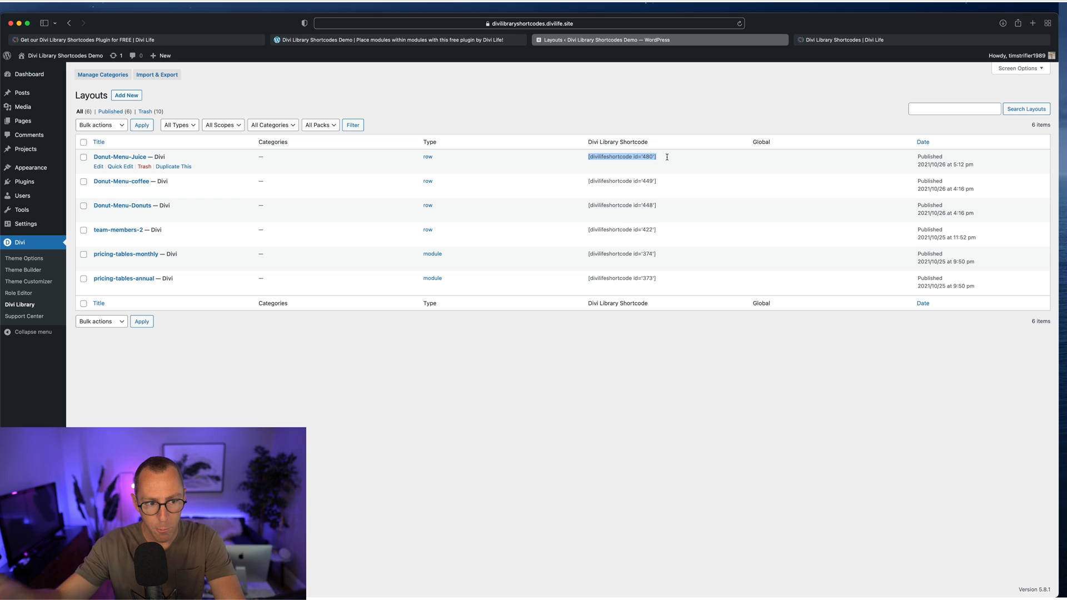
pyautogui.moveTo(632, 393)
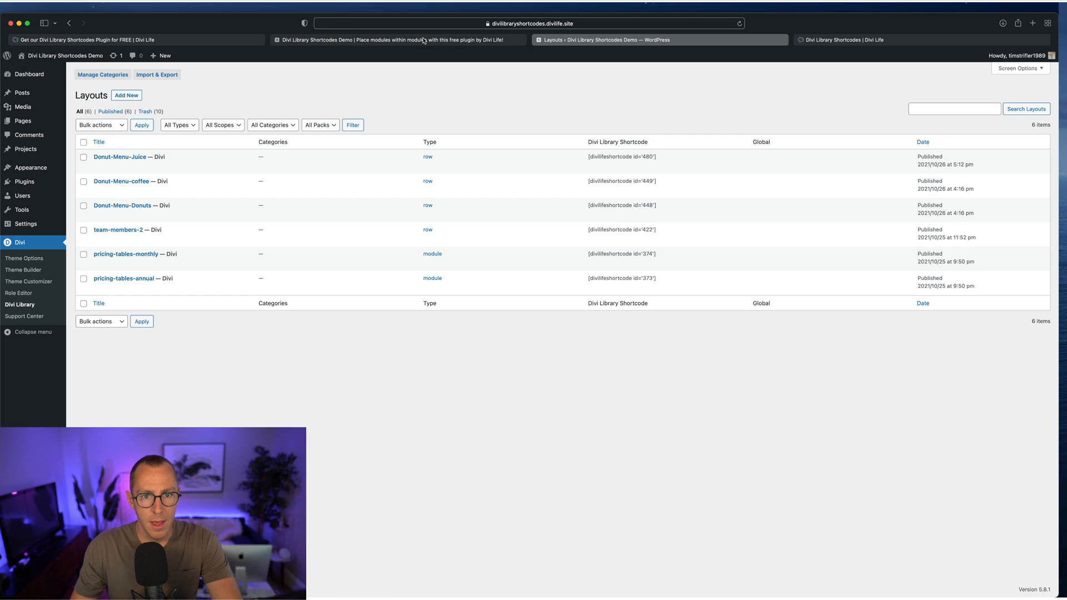
pyautogui.click(398, 40)
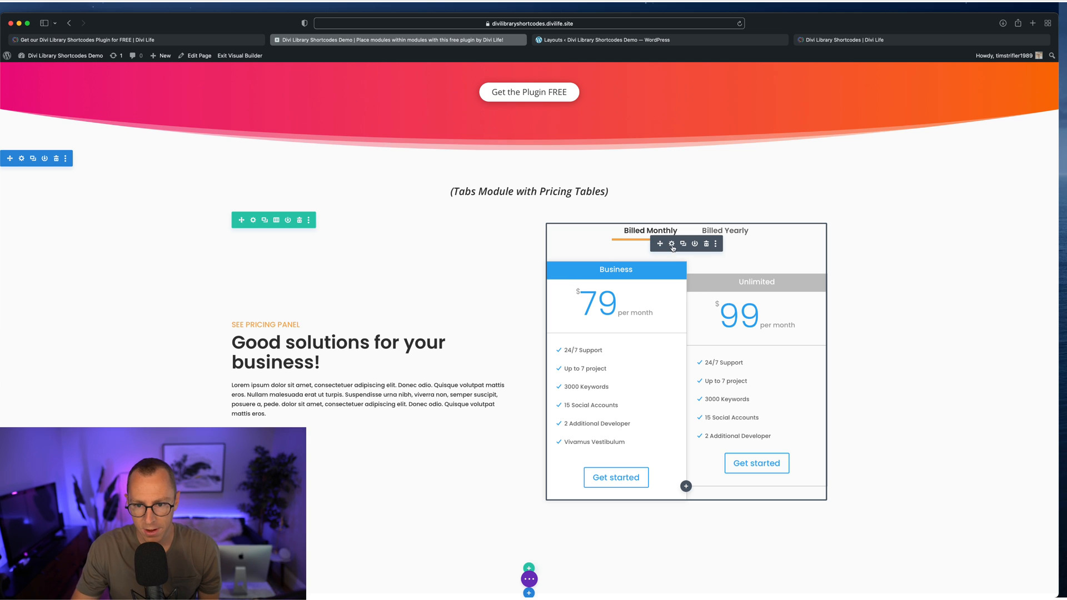
# Step: Reveal shortcode id 374 in the Billed Monthly tab settings and check it against the Layouts list
pyautogui.click(671, 244)
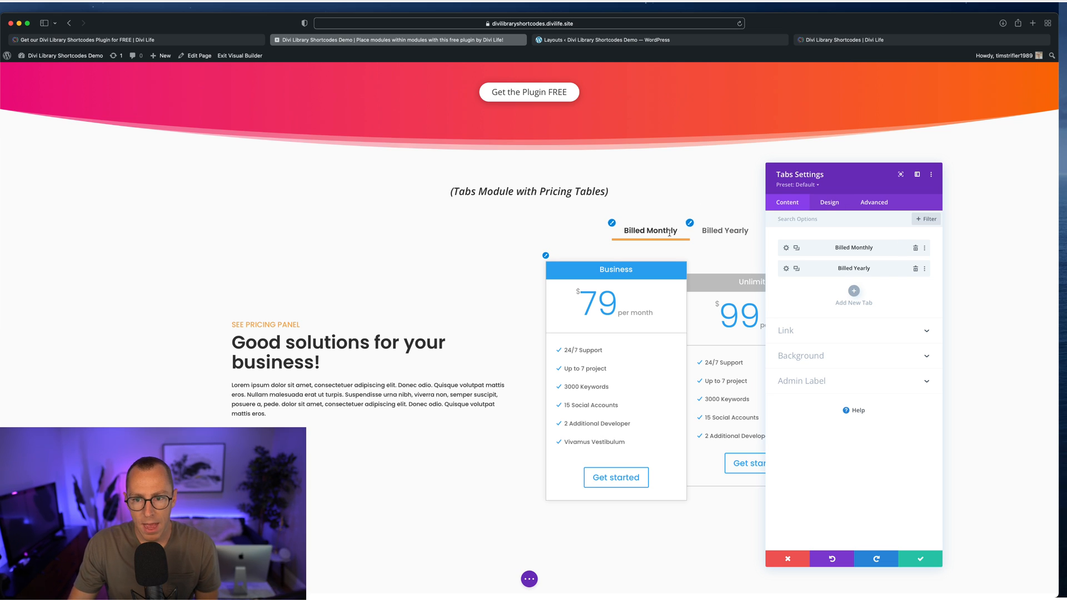
pyautogui.click(650, 230)
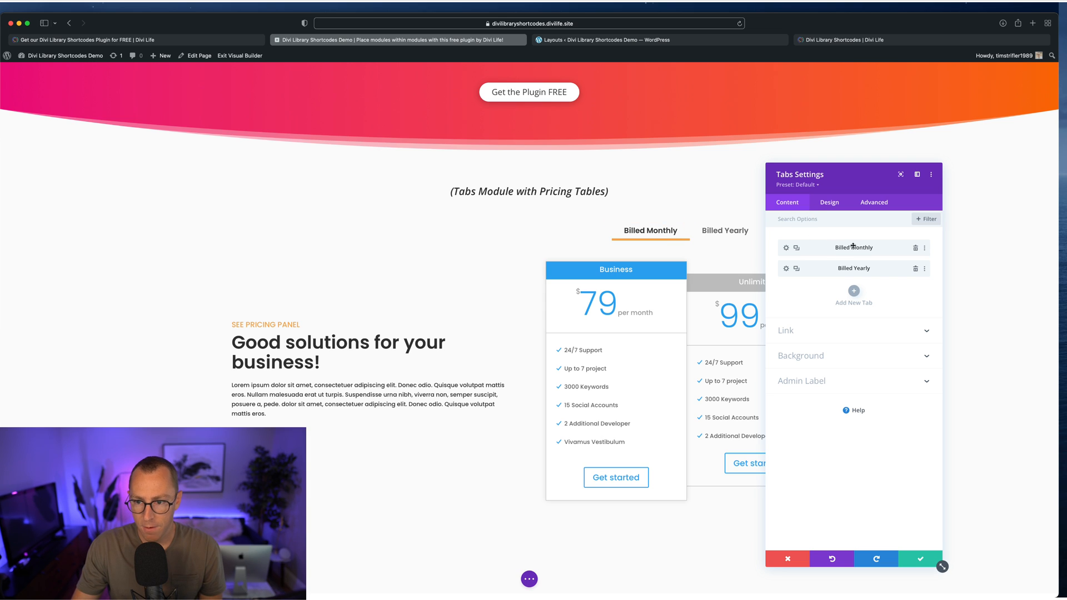
pyautogui.click(786, 247)
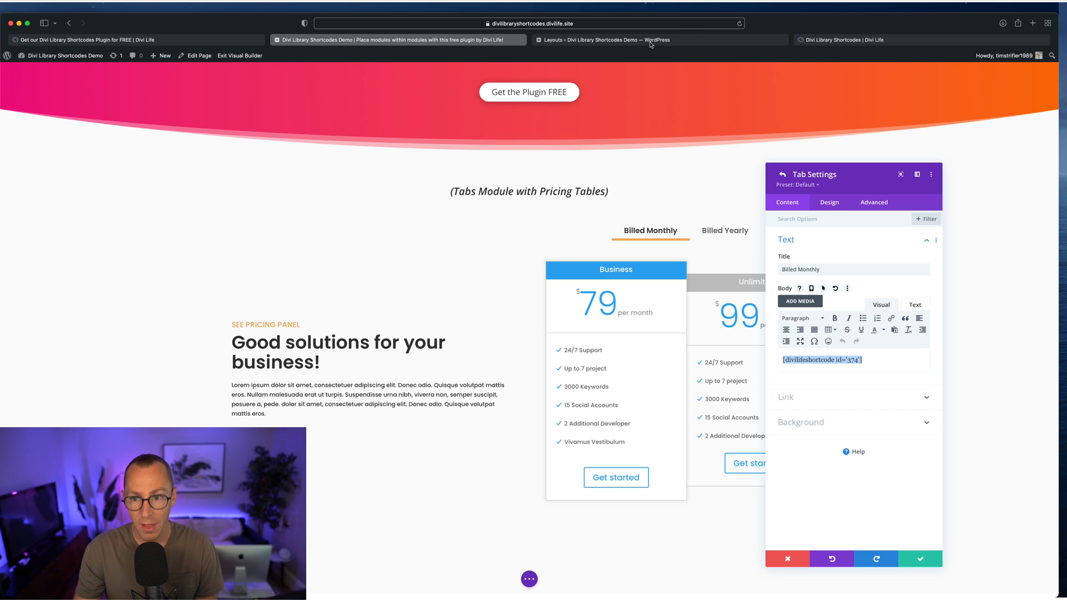
pyautogui.click(602, 40)
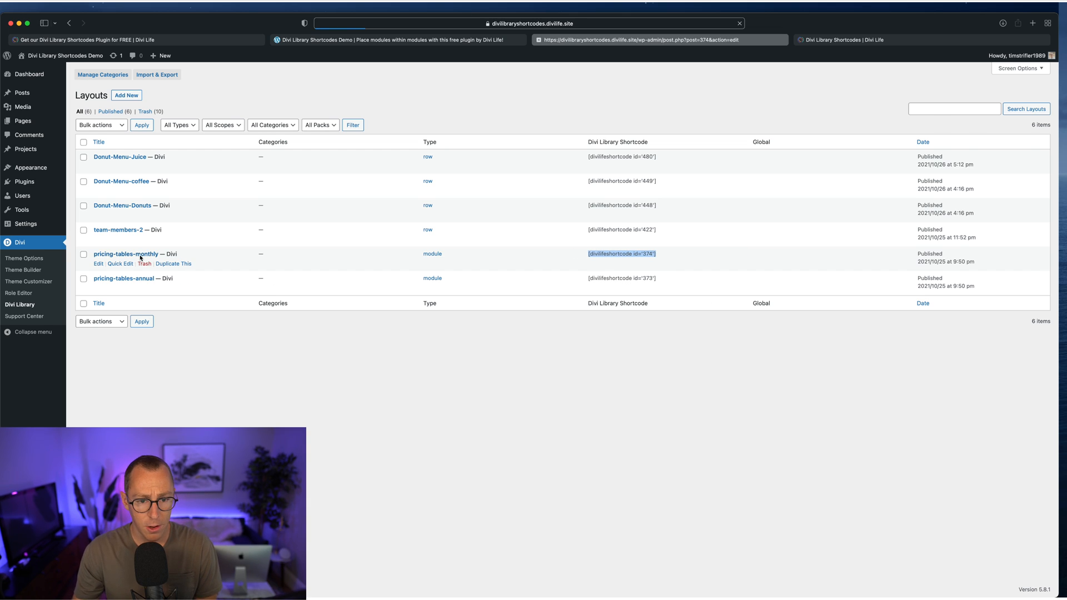
# Step: View the pricing-tables-monthly layout in the backend Divi Builder, then return to the demo page
pyautogui.click(99, 263)
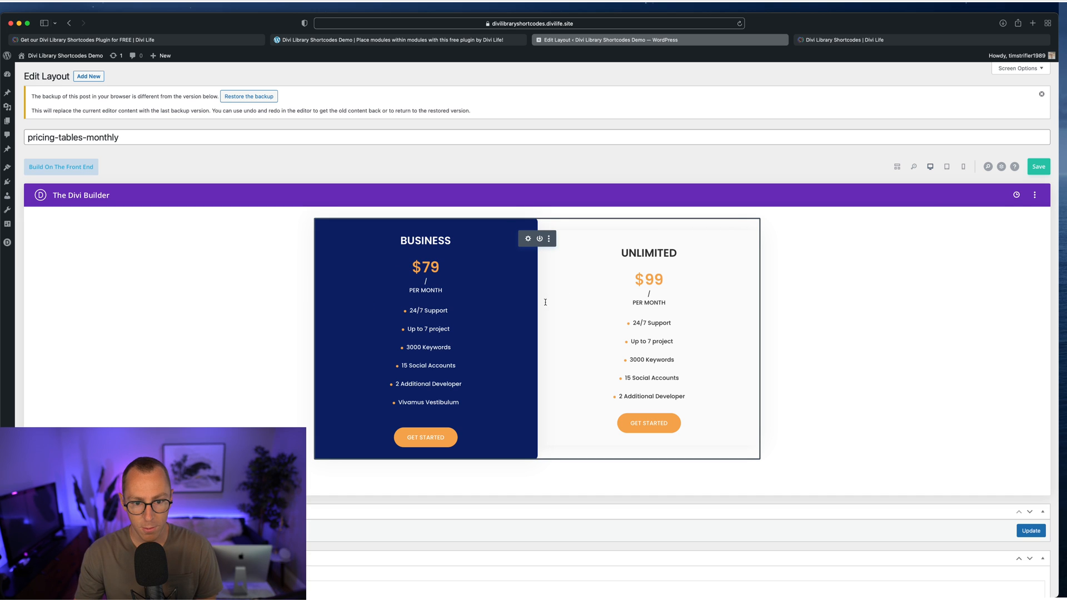
pyautogui.moveTo(635, 302)
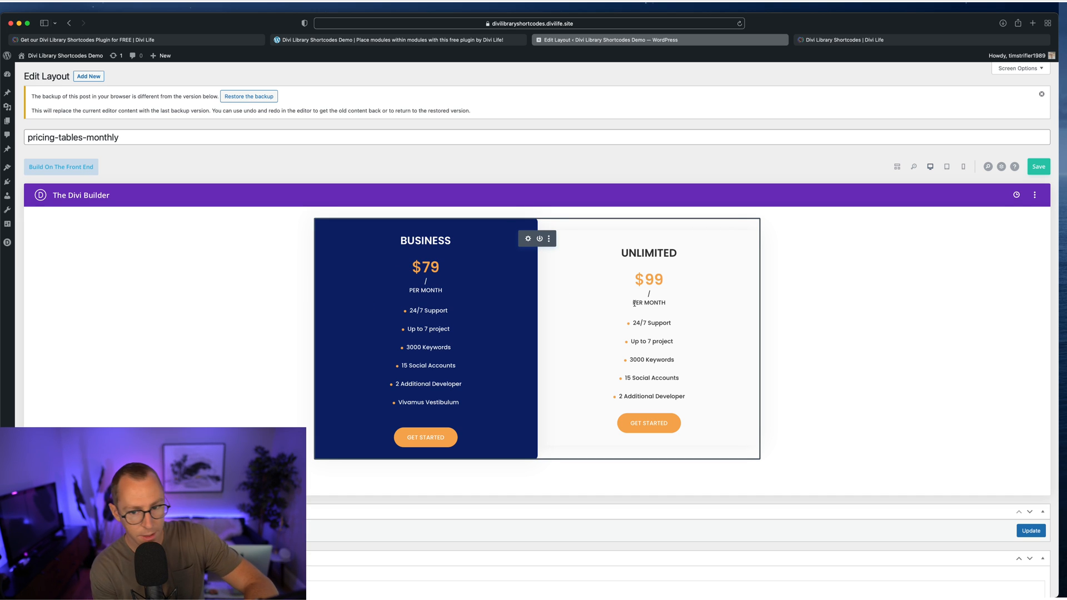
pyautogui.moveTo(427, 50)
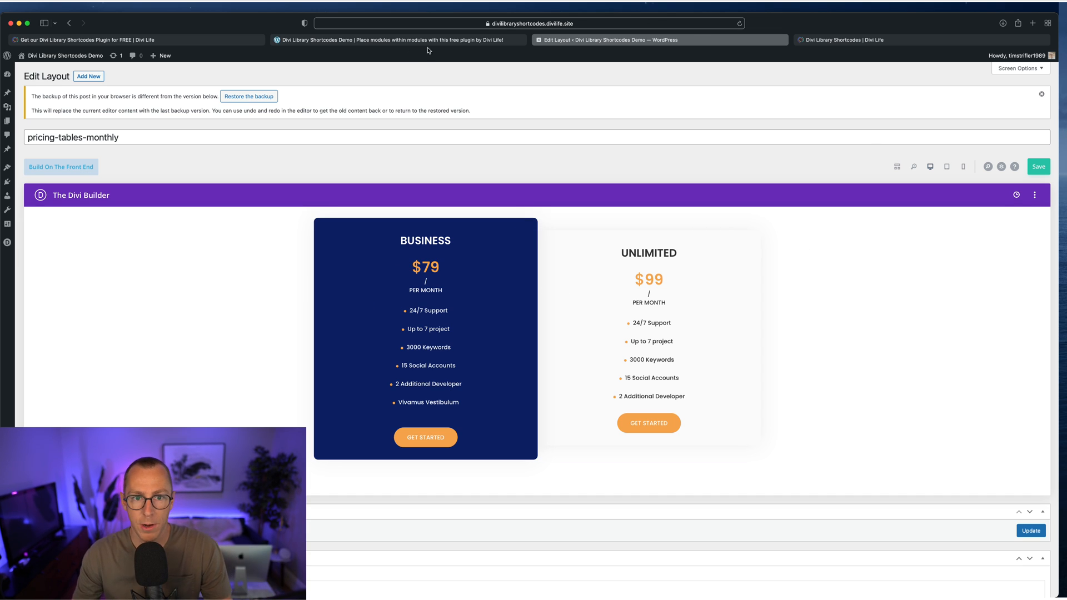
pyautogui.click(394, 40)
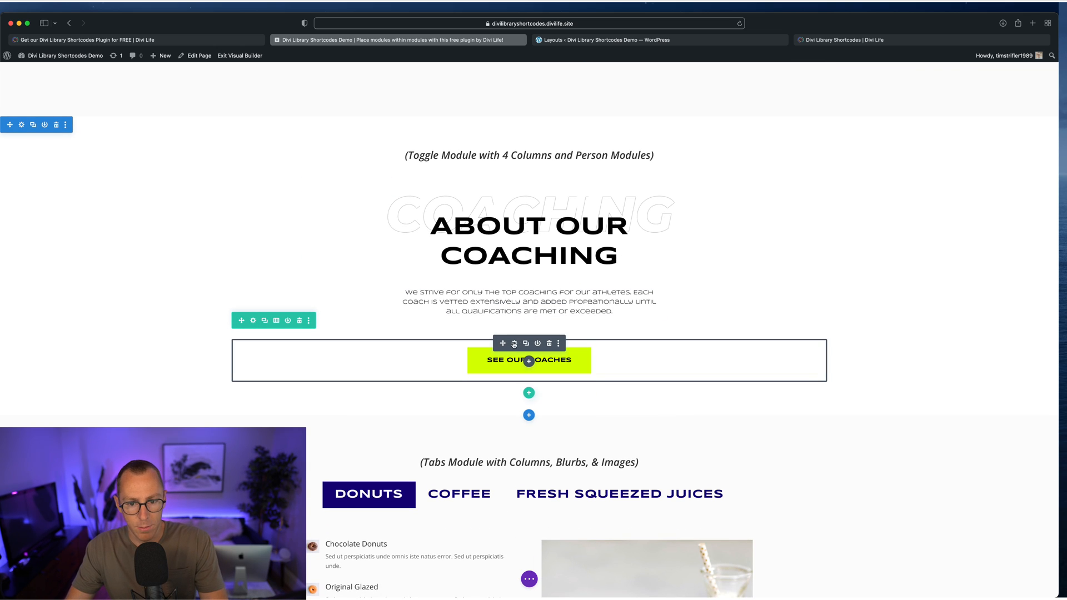
# Step: Confirm the See Our Coaches toggle holds shortcode 422, the team-members-2 row in the Library
pyautogui.click(514, 343)
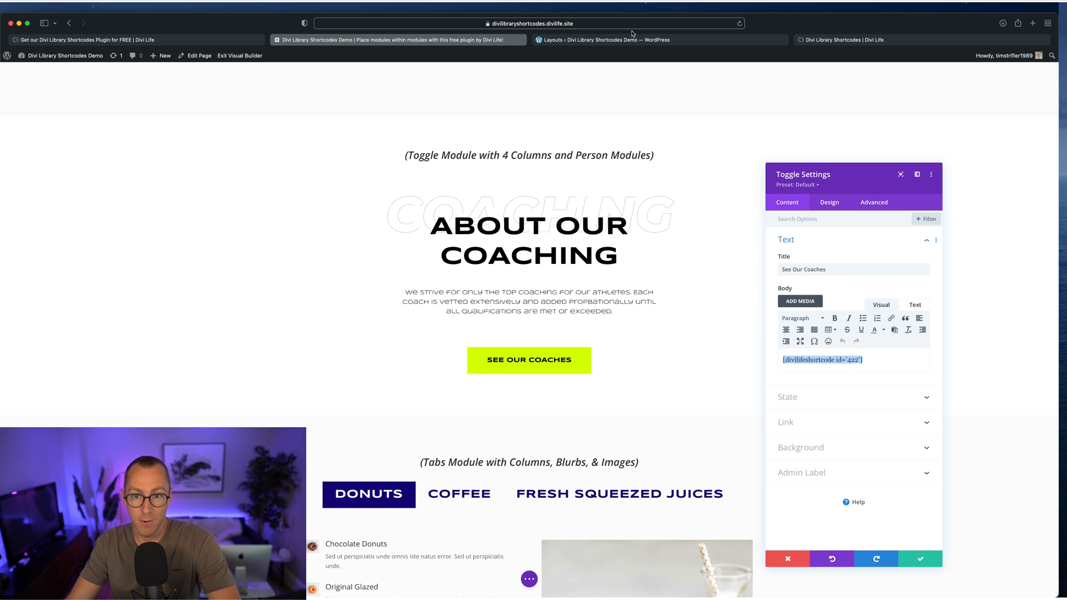
pyautogui.click(606, 40)
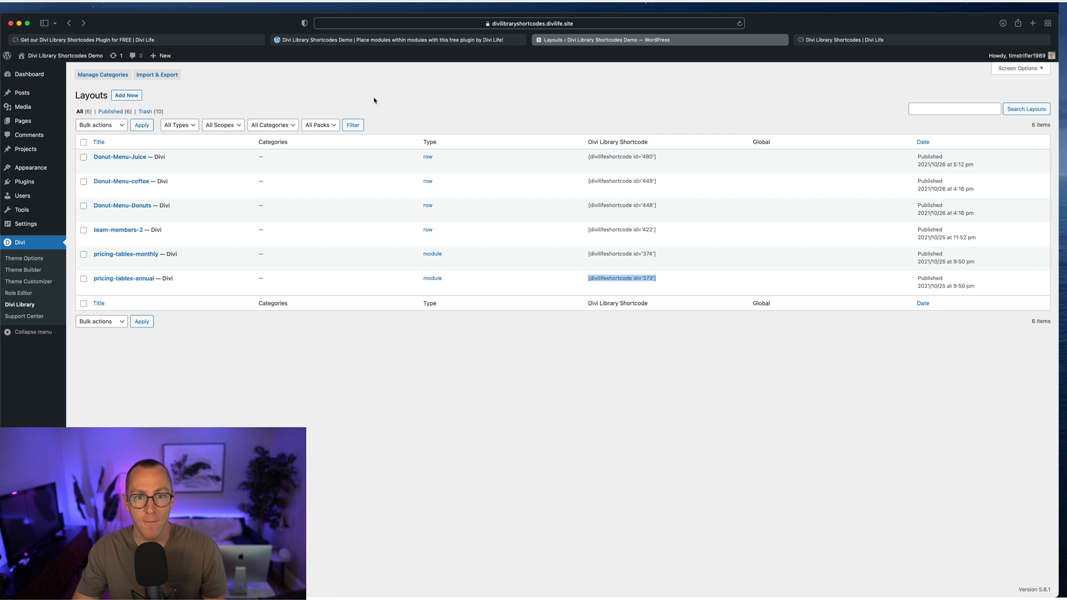
pyautogui.moveTo(468, 45)
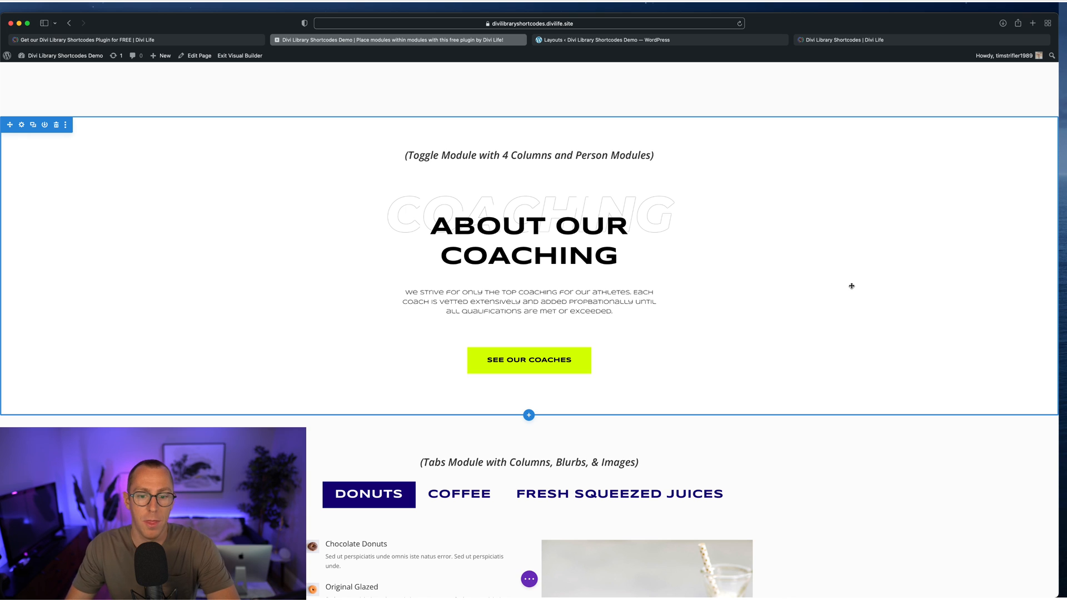
pyautogui.scroll(3)
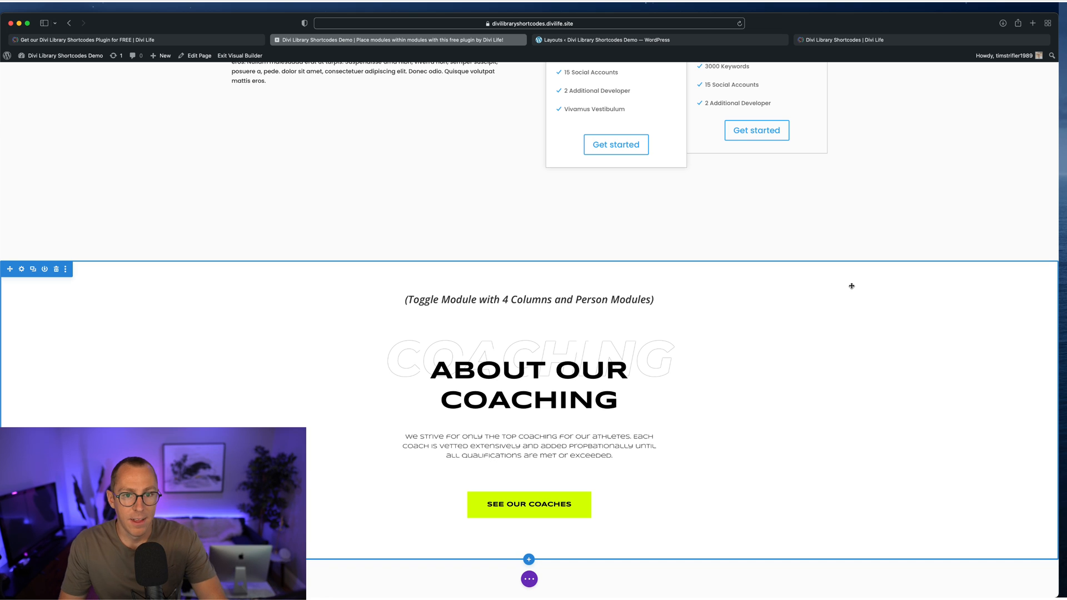
pyautogui.moveTo(760, 408)
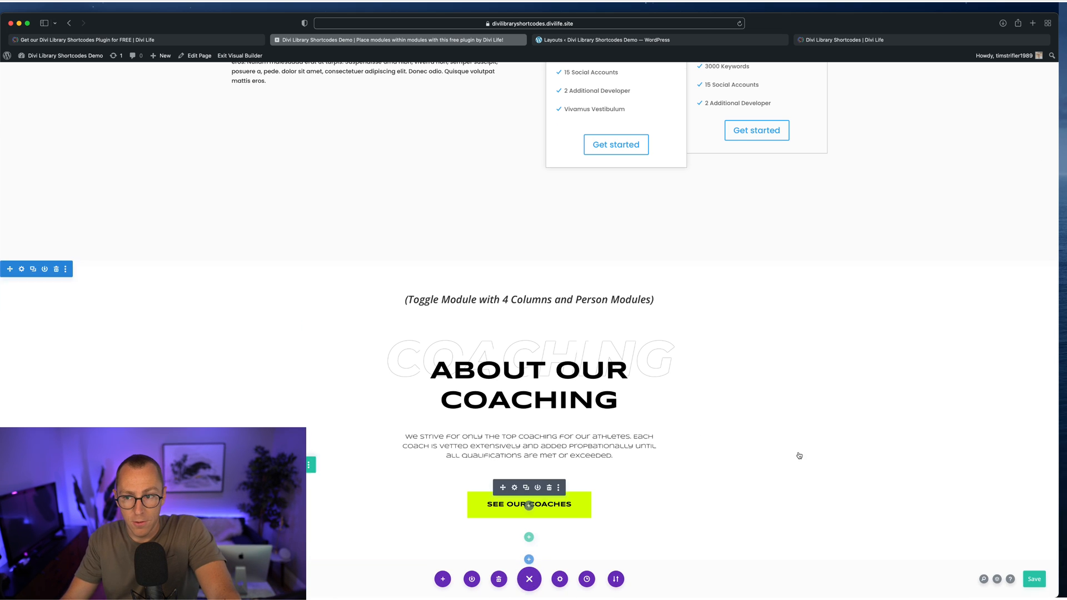
pyautogui.scroll(3)
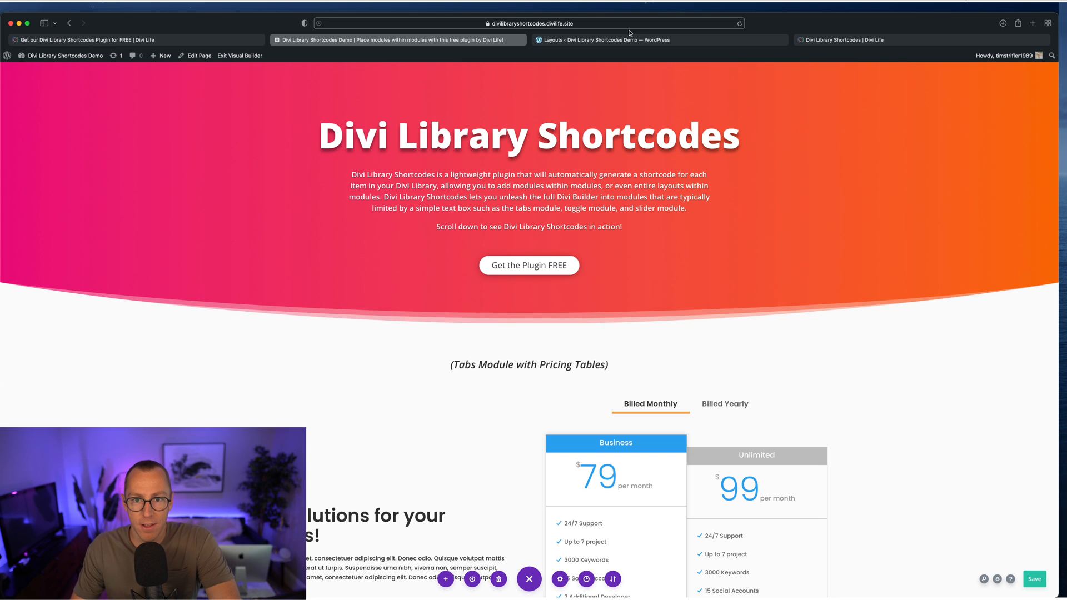
# Step: Return to the Divi Life blog post and bring its demo and download buttons into view
pyautogui.click(530, 265)
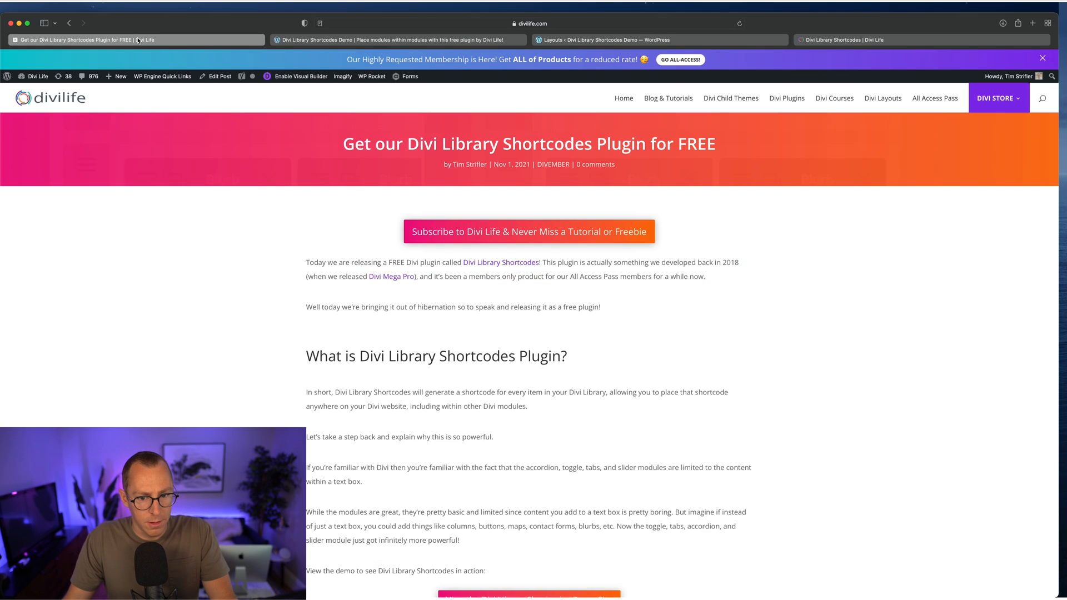
pyautogui.scroll(-3)
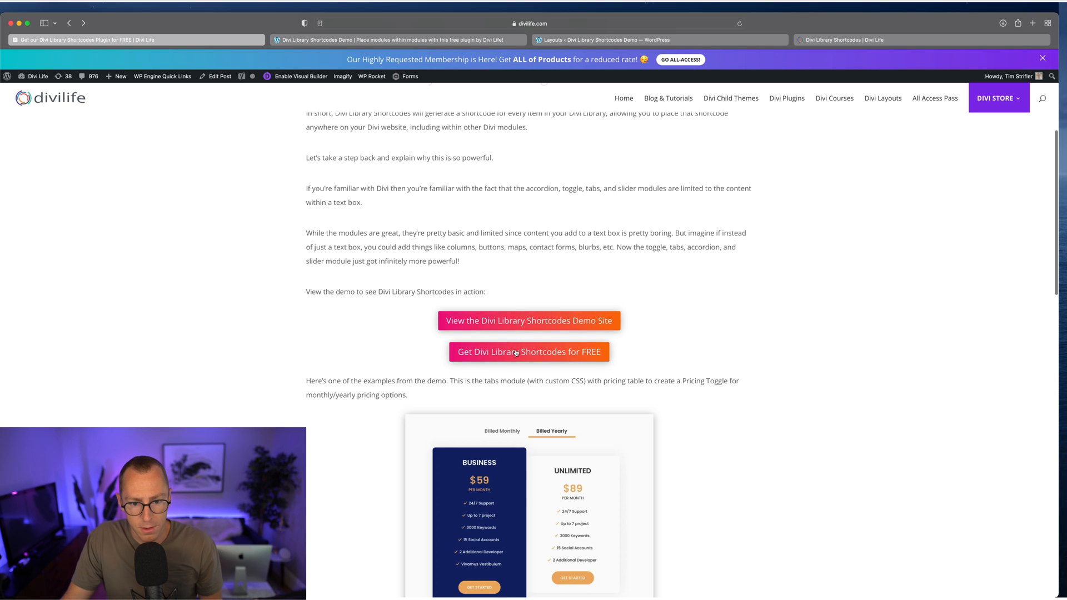
pyautogui.moveTo(588, 320)
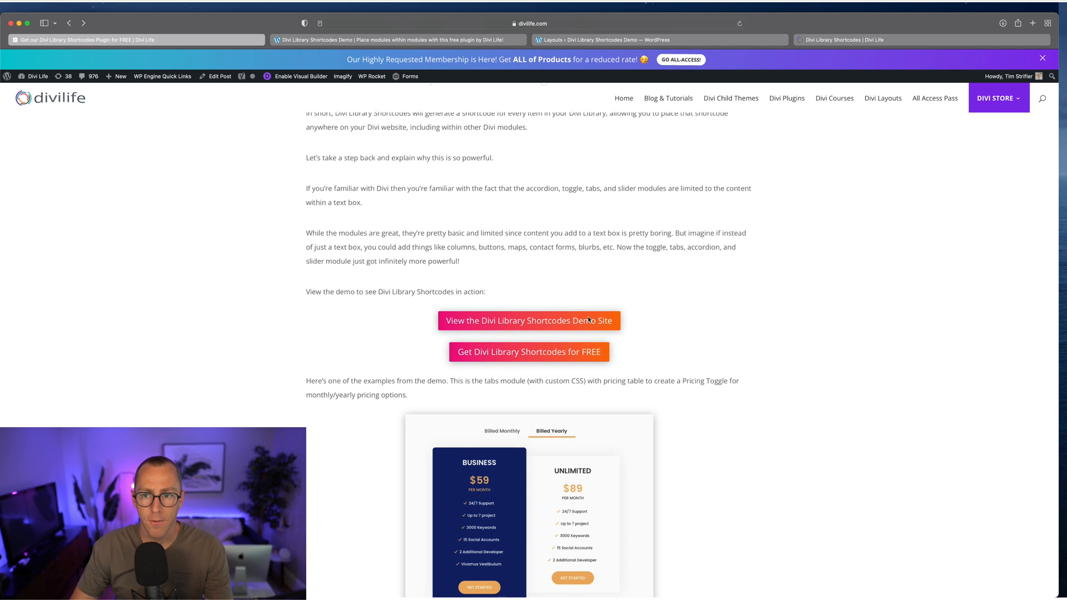
# Step: On the product page, bring up the Get Divi Library Shortcodes for FREE signup popup
pyautogui.click(529, 352)
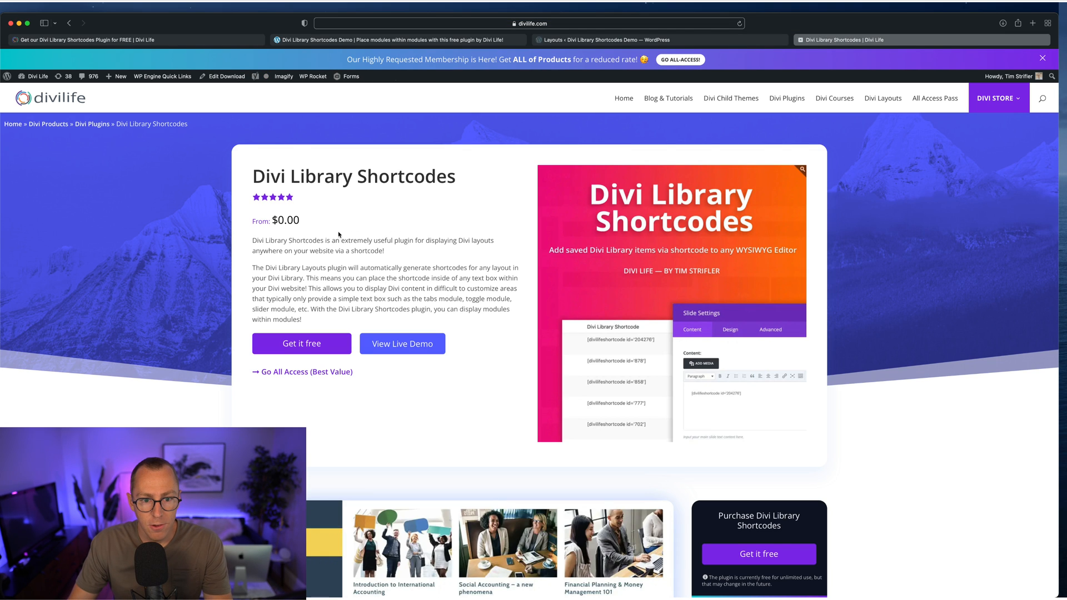
pyautogui.moveTo(272, 403)
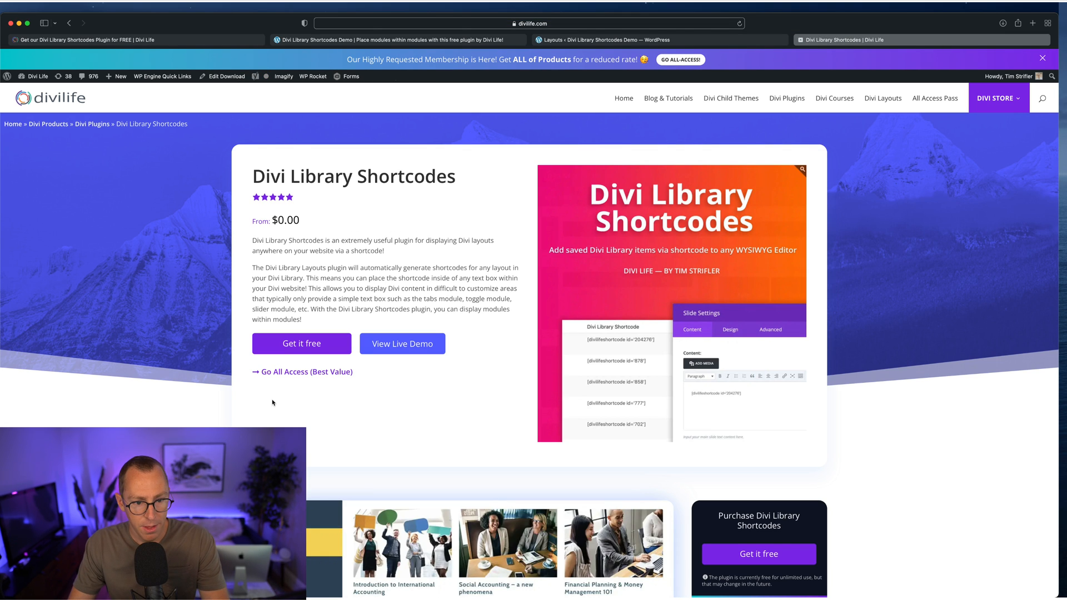
pyautogui.click(301, 344)
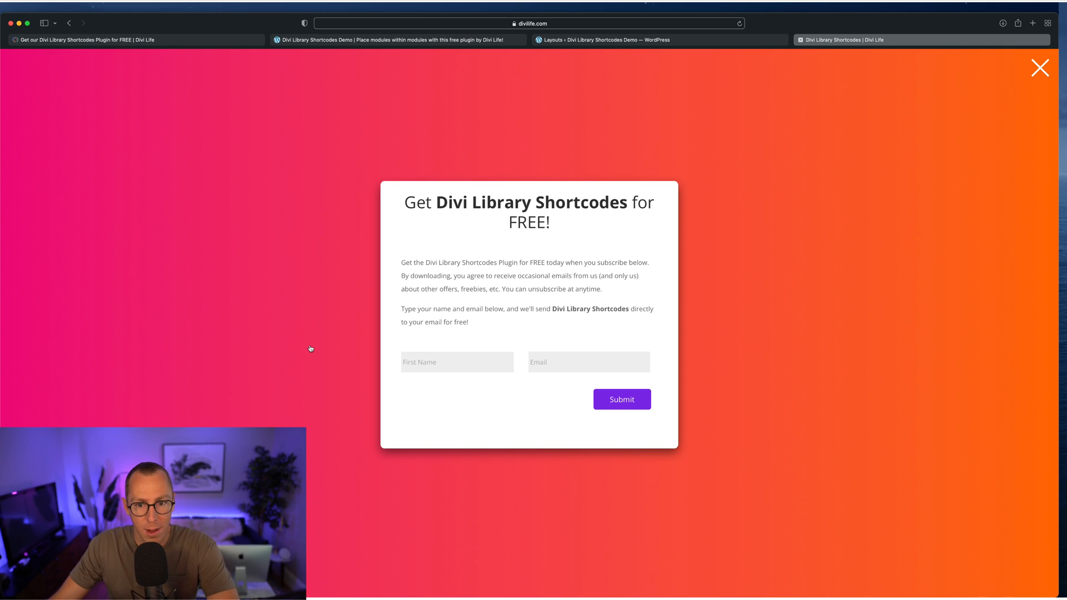
pyautogui.moveTo(510, 318)
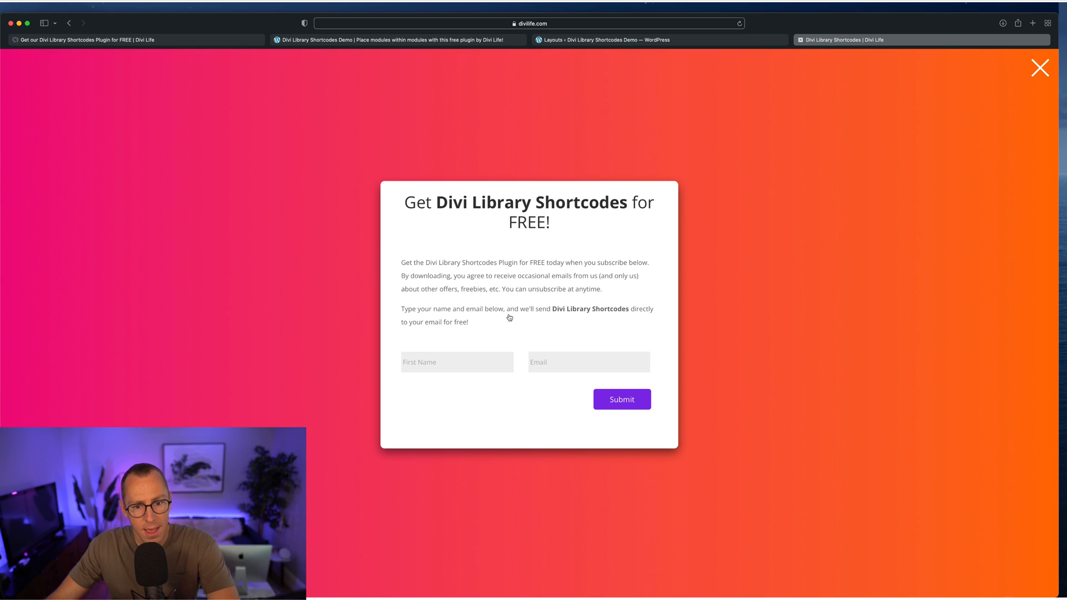
pyautogui.moveTo(583, 313)
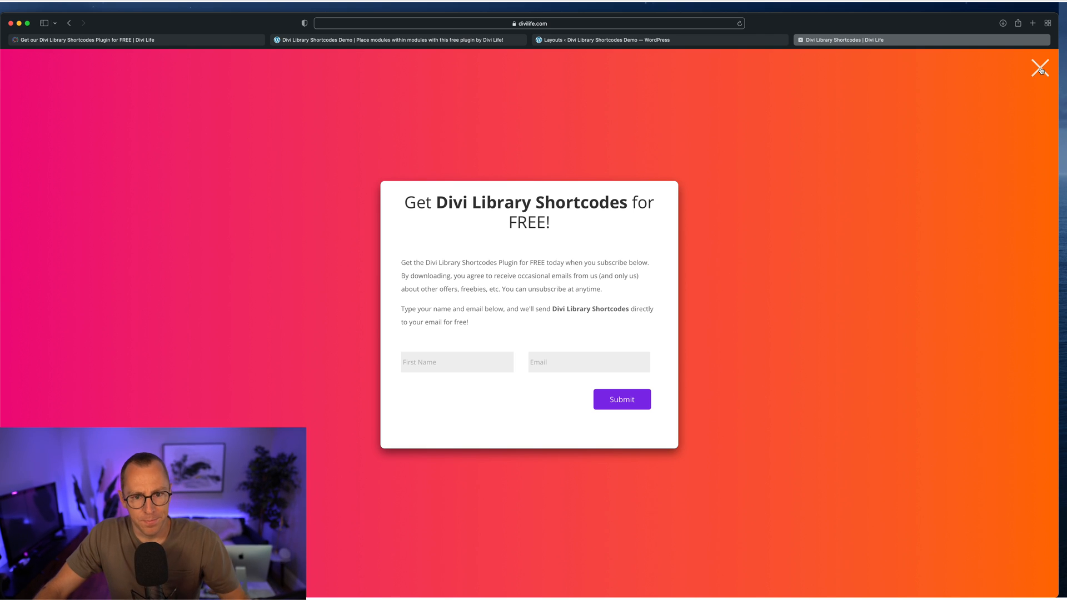
# Step: Close the signup popup and scroll through the Divi Library Shortcodes product page sections and back up
pyautogui.click(1040, 68)
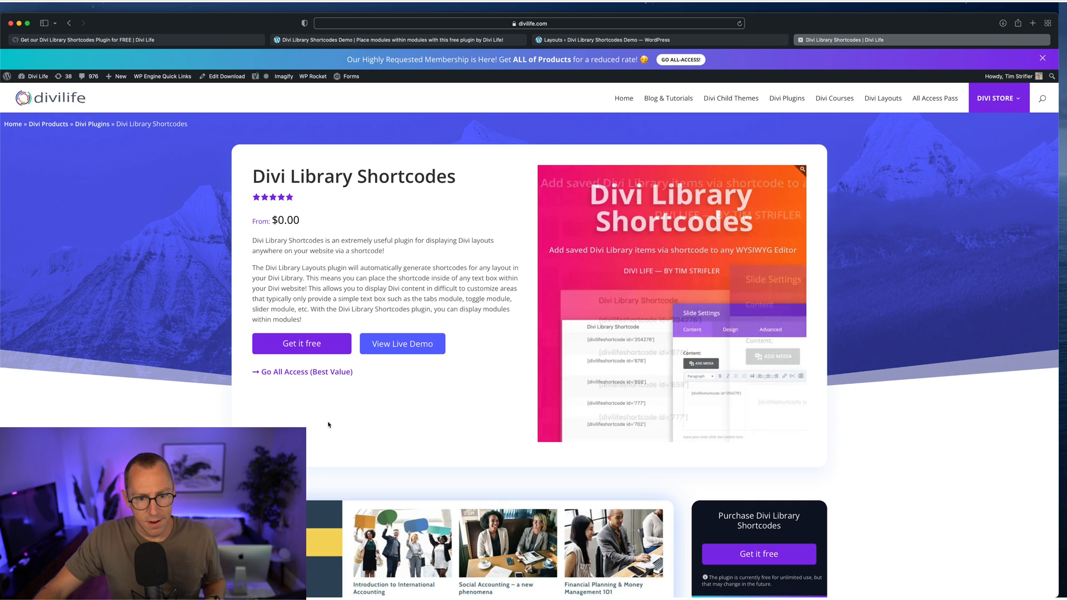
pyautogui.scroll(-3)
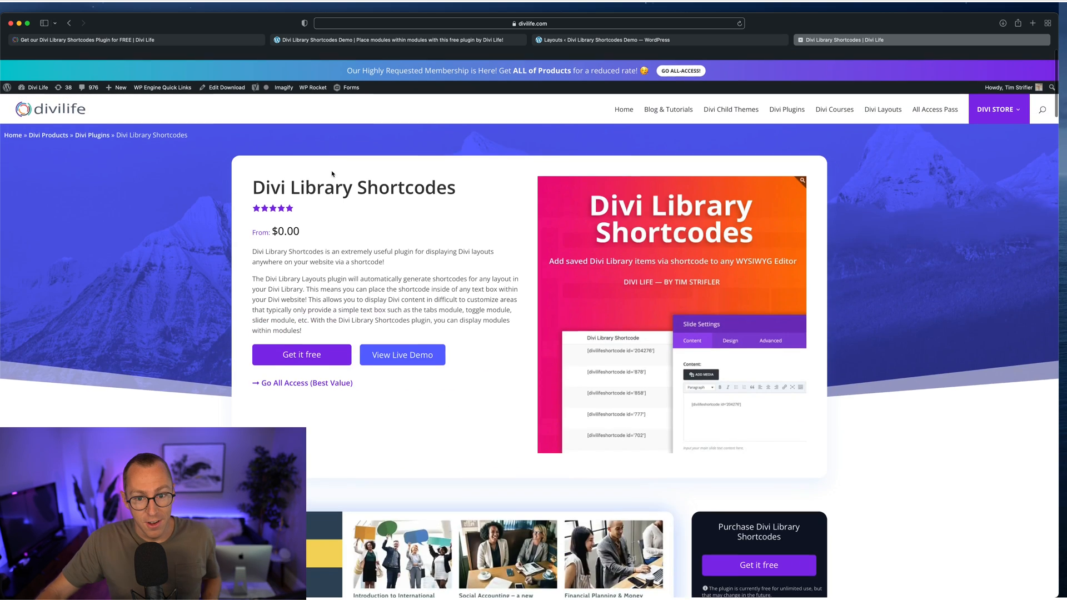
pyautogui.scroll(-3)
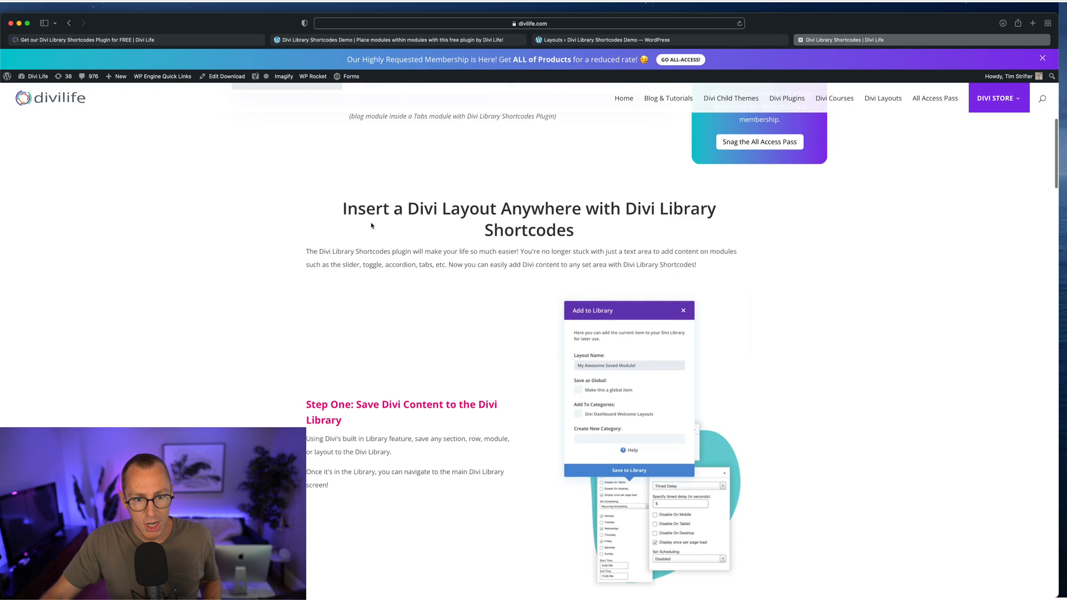
pyautogui.scroll(-3)
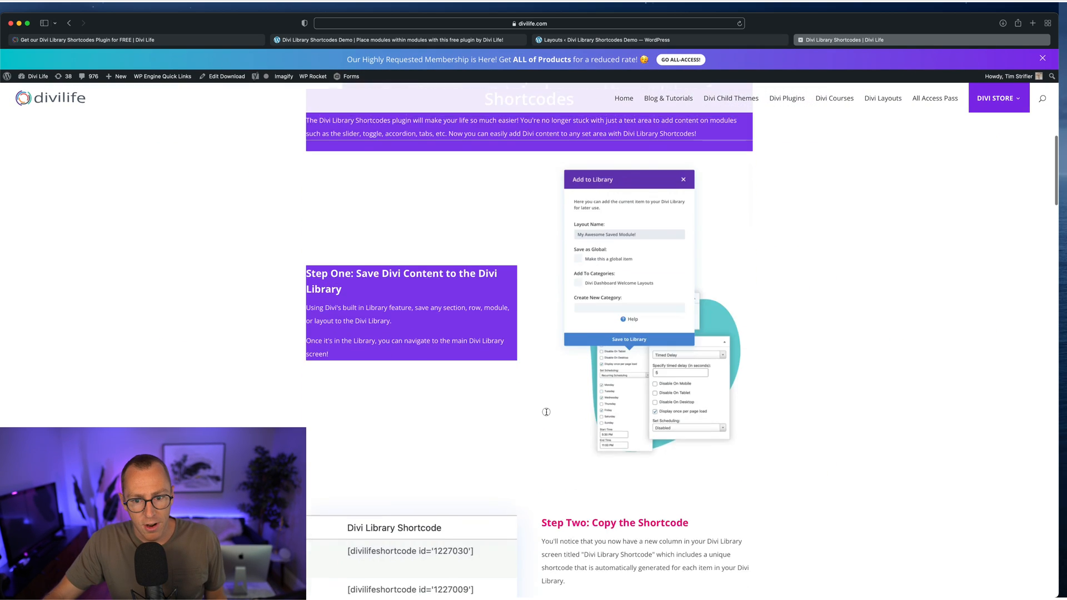
pyautogui.scroll(-3)
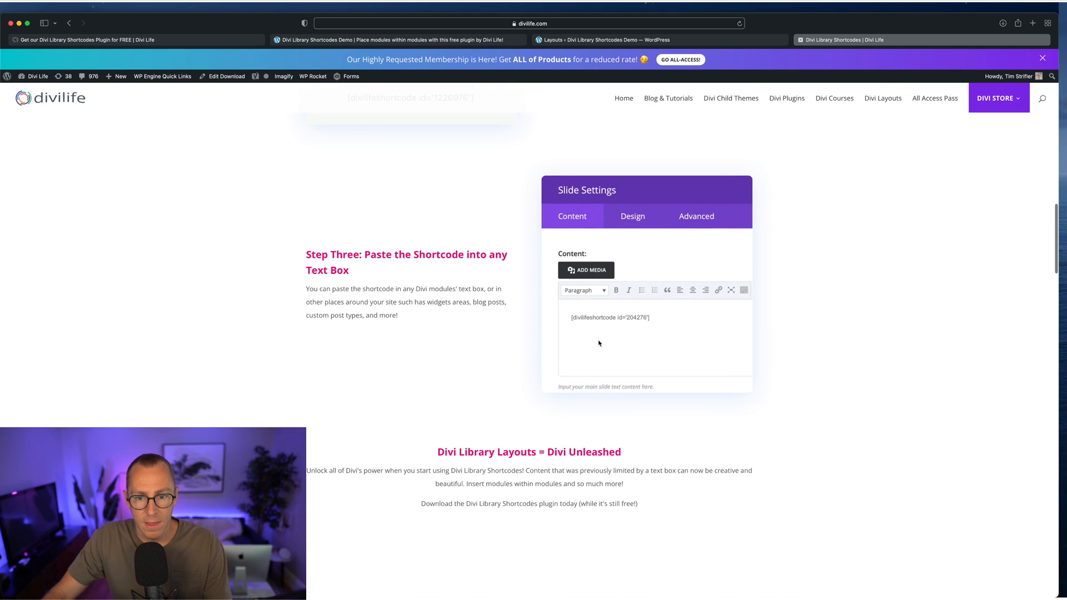
pyautogui.scroll(3)
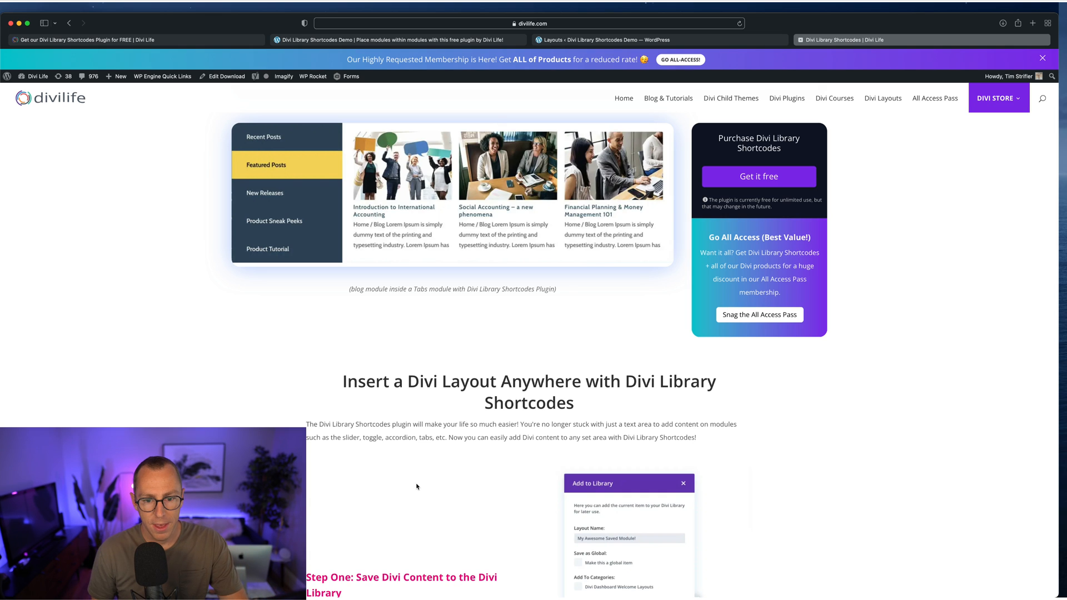
pyautogui.scroll(-3)
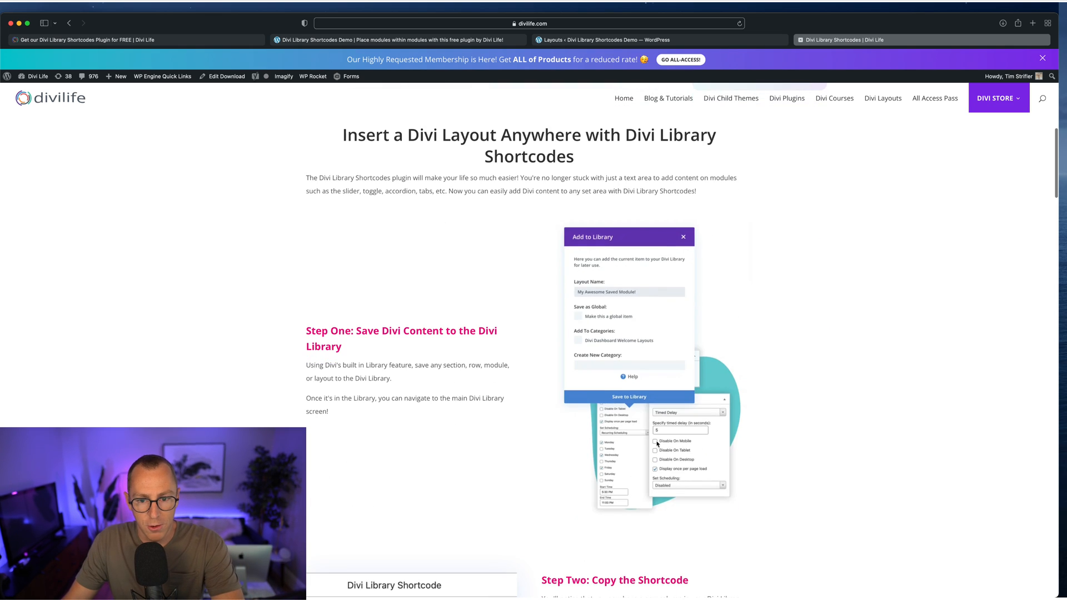
pyautogui.moveTo(168, 245)
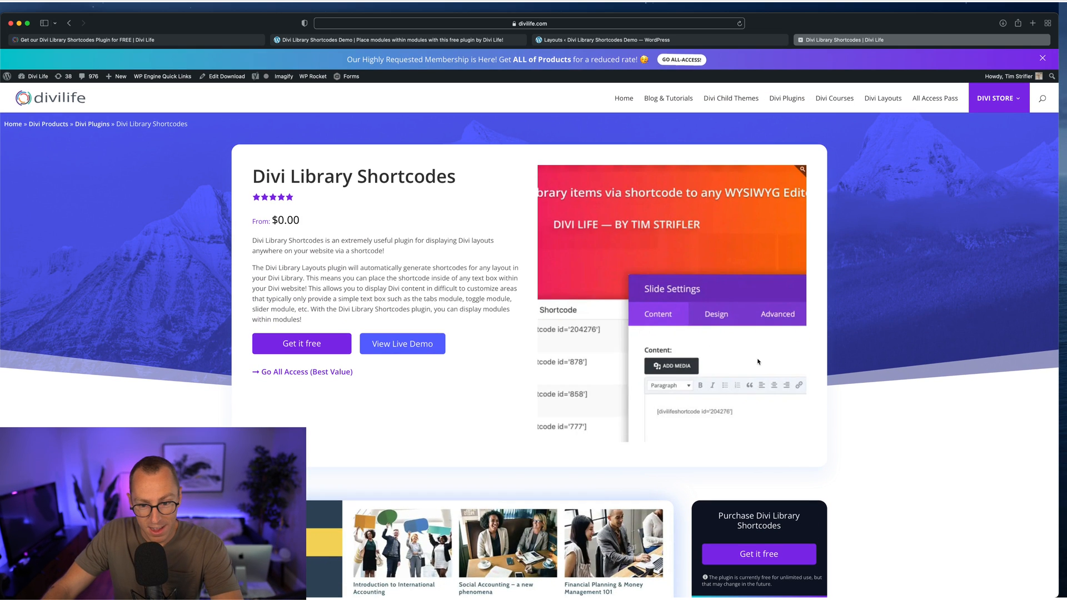
pyautogui.scroll(-3)
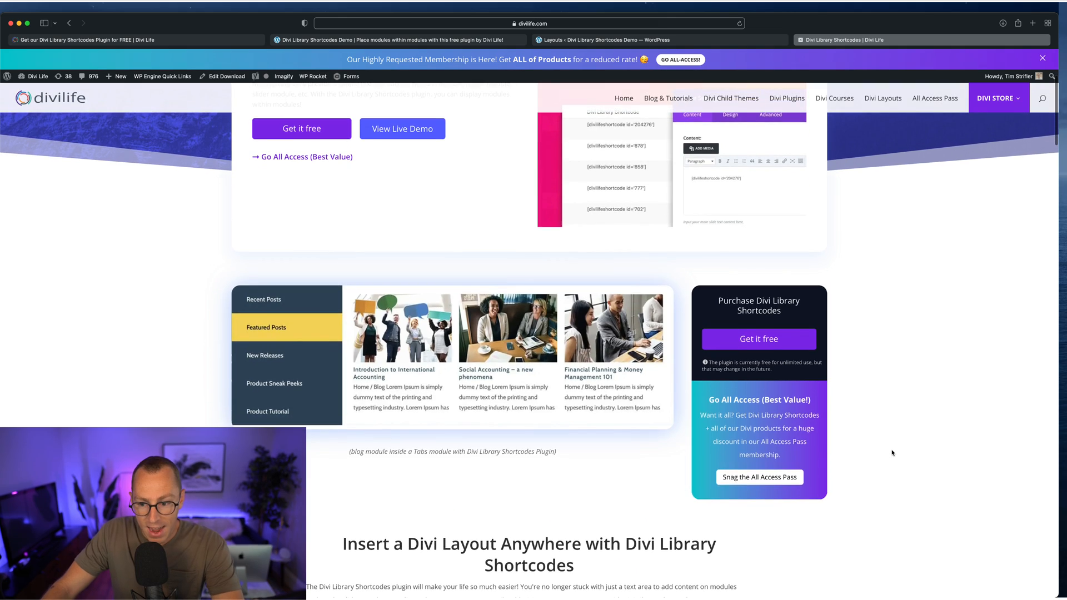
pyautogui.scroll(3)
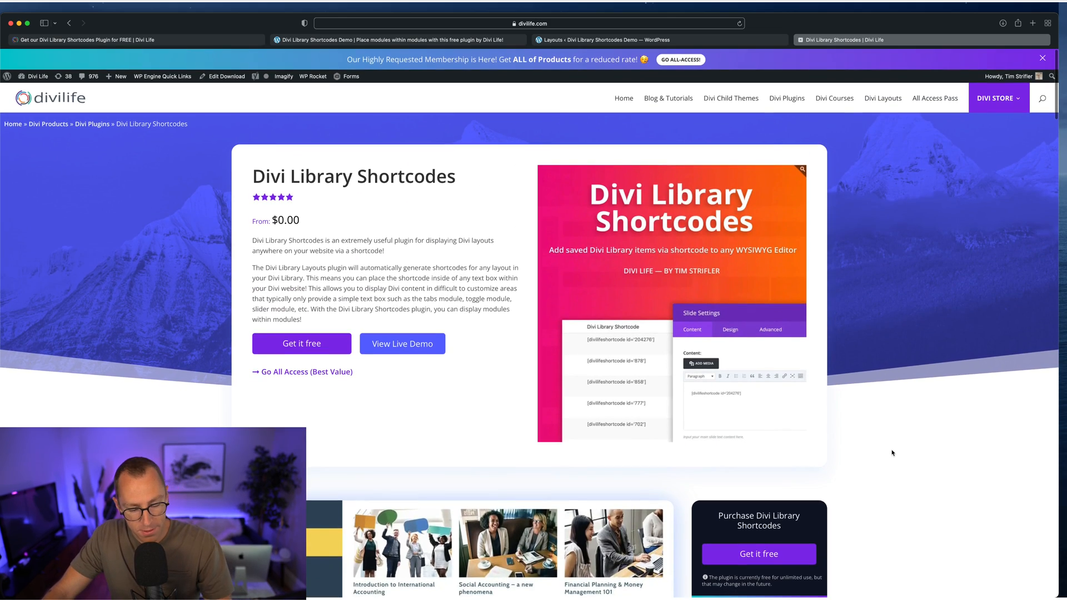